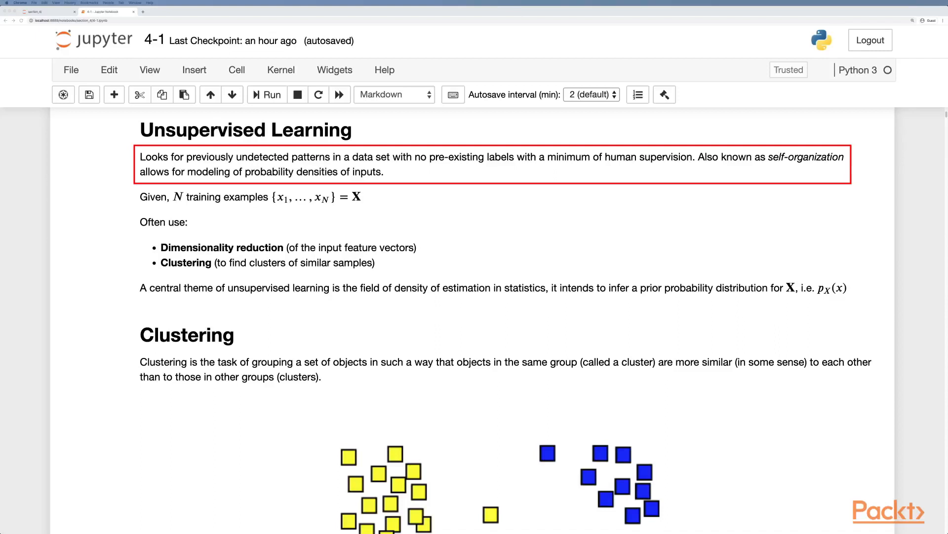
- Move past the Unsupervised Learning introduction to the Clustering section and its three-cluster diagram
{"action": "left_click", "coordinate": [250, 197]}
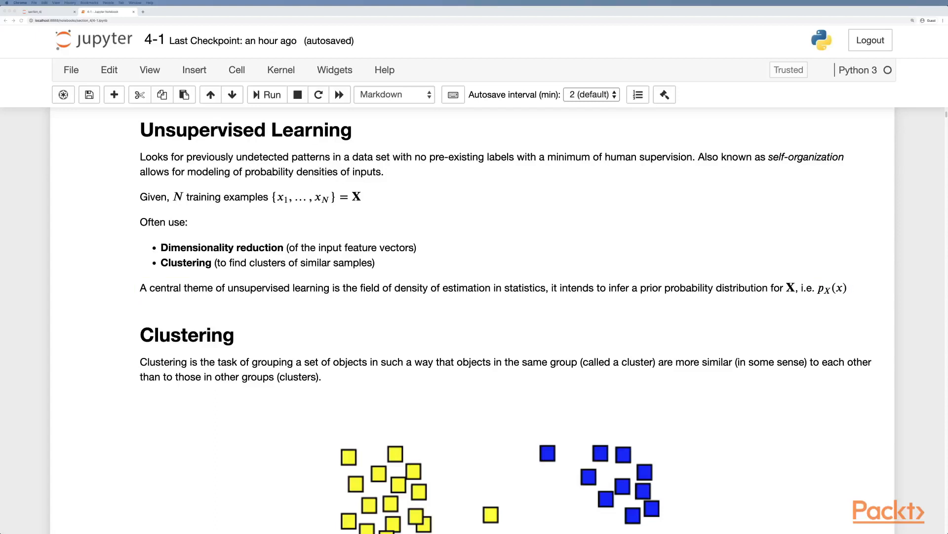
{"action": "scroll", "scroll_direction": "down", "scroll_amount": 3}
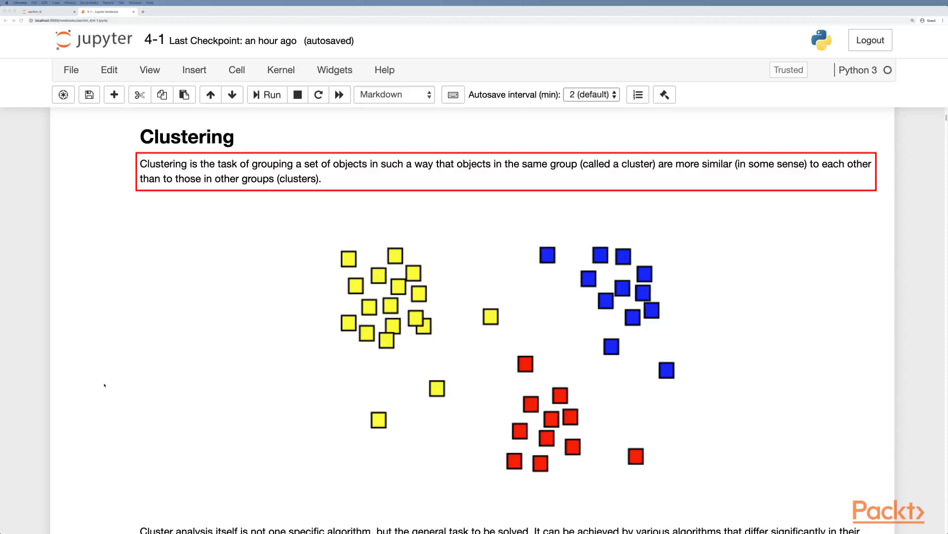
- Reach the bulleted list of centroid, connectivity, distribution and density clustering families
{"action": "scroll", "scroll_direction": "down", "scroll_amount": 3}
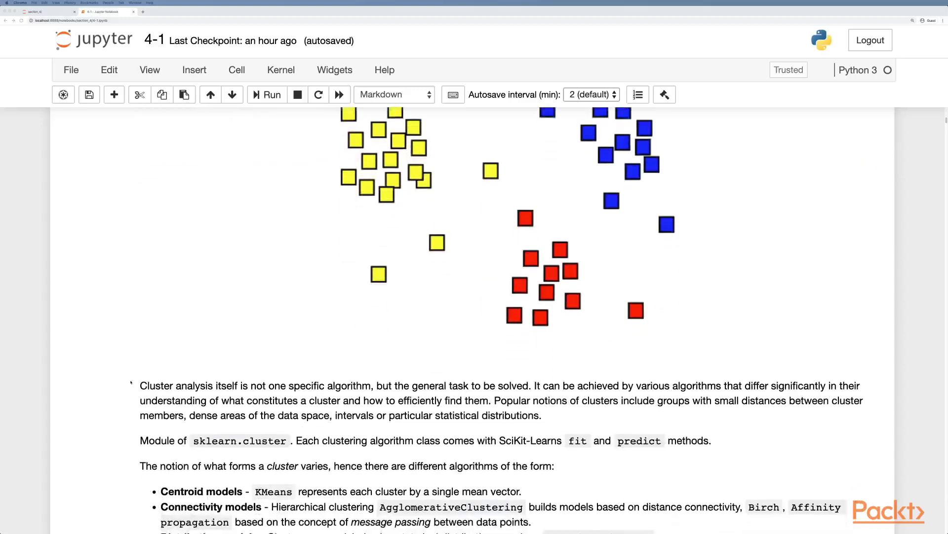
{"action": "scroll", "scroll_direction": "down", "scroll_amount": 3}
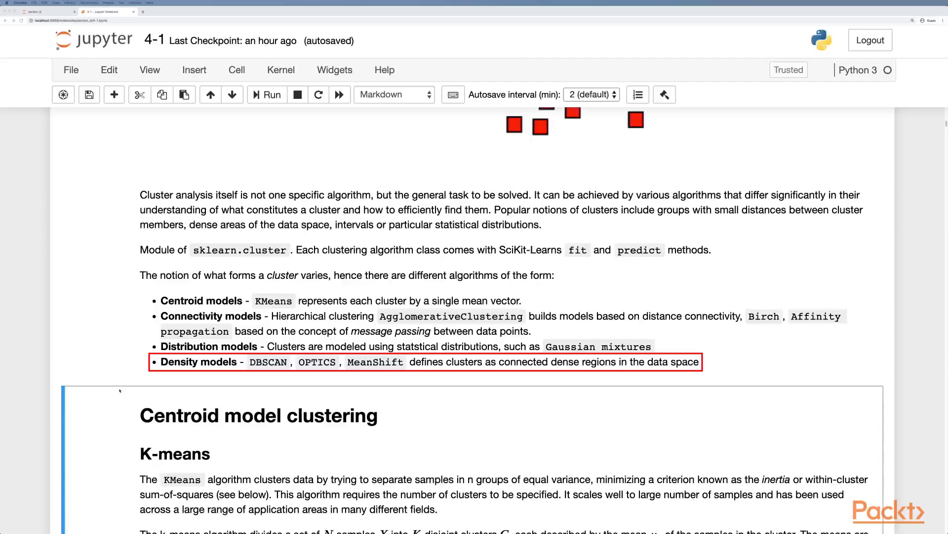
{"action": "left_click", "coordinate": [423, 362]}
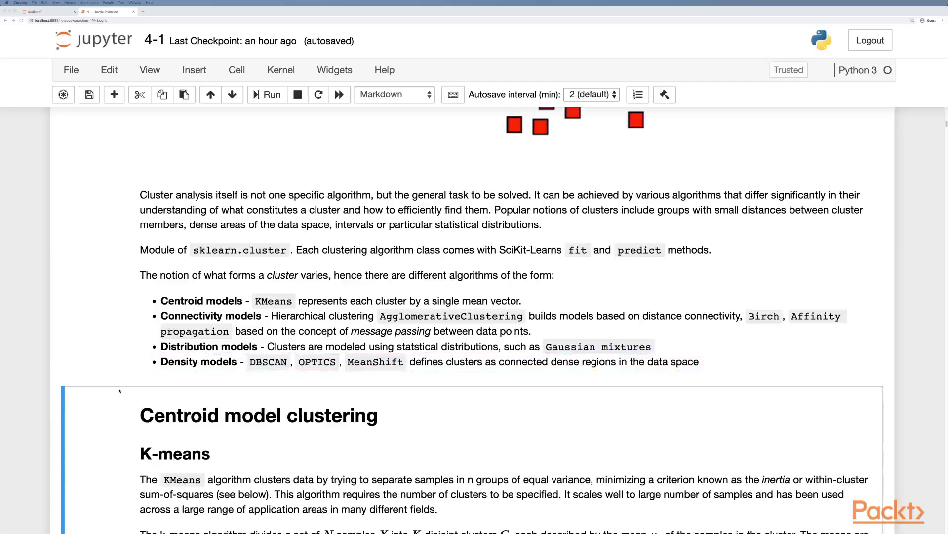
- Go through the K-means cell to the inertia drawbacks and Lloyd's three-step algorithm paragraph
{"action": "scroll", "scroll_direction": "down", "scroll_amount": 3}
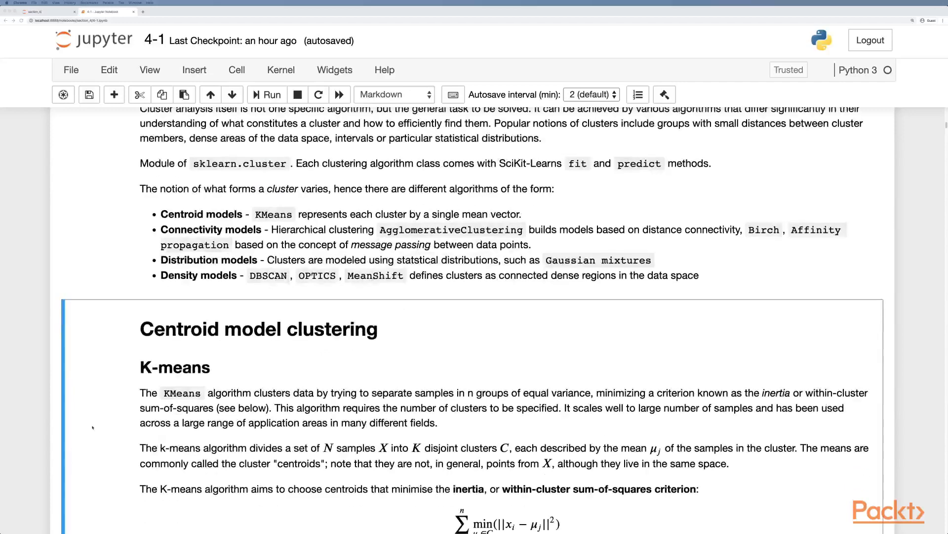
{"action": "scroll", "scroll_direction": "down", "scroll_amount": 3}
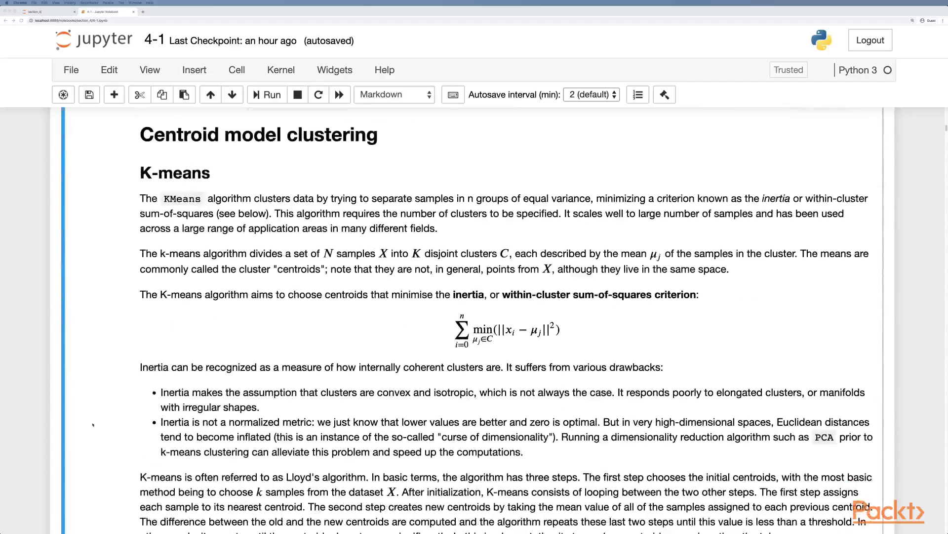
{"action": "scroll", "scroll_direction": "down", "scroll_amount": 3}
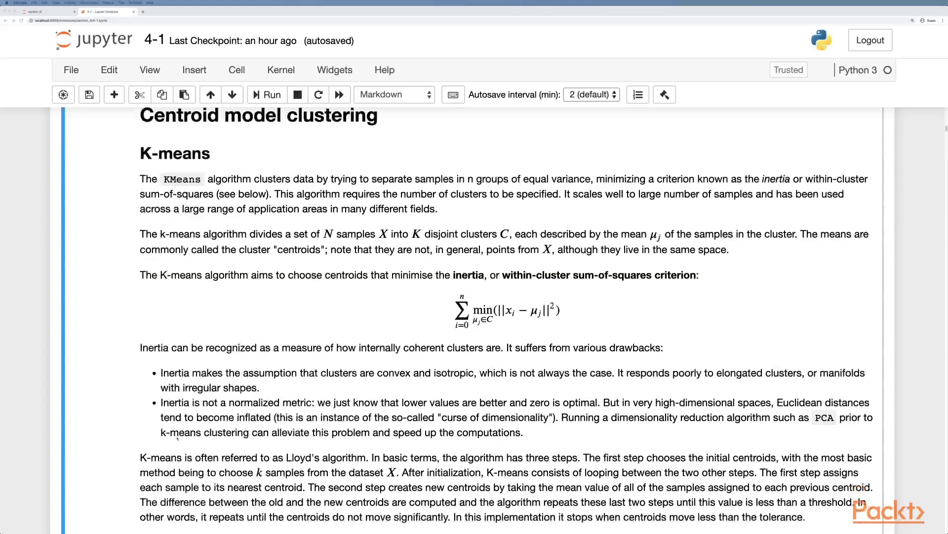
{"action": "scroll", "scroll_direction": "down", "scroll_amount": 3}
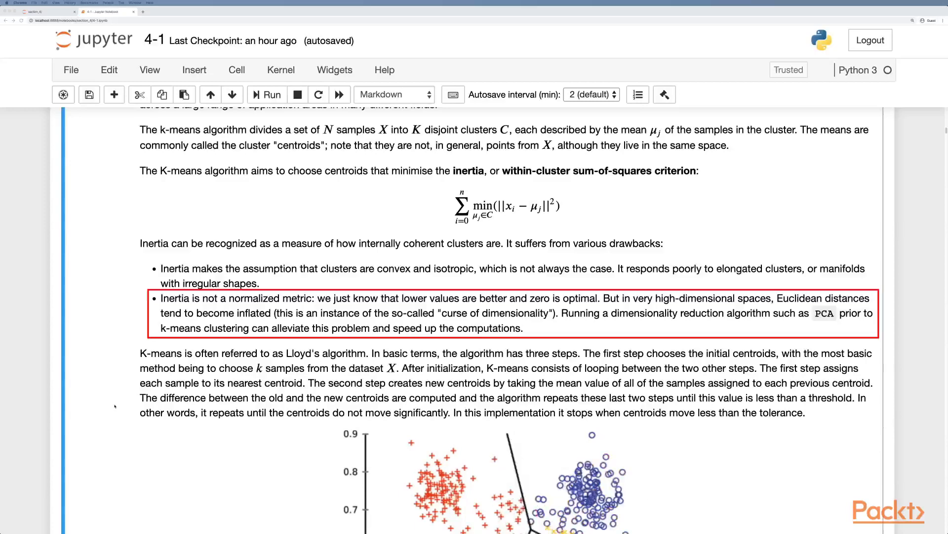
- Move past the animated K-means iteration figure to the k-means++ and sample_weight notes
{"action": "scroll", "scroll_direction": "down", "scroll_amount": 3}
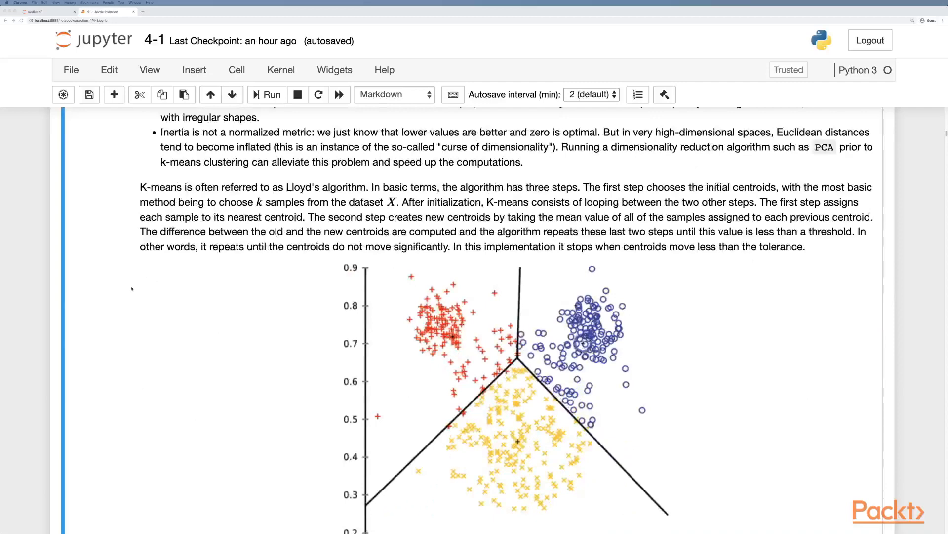
{"action": "scroll", "scroll_direction": "down", "scroll_amount": 3}
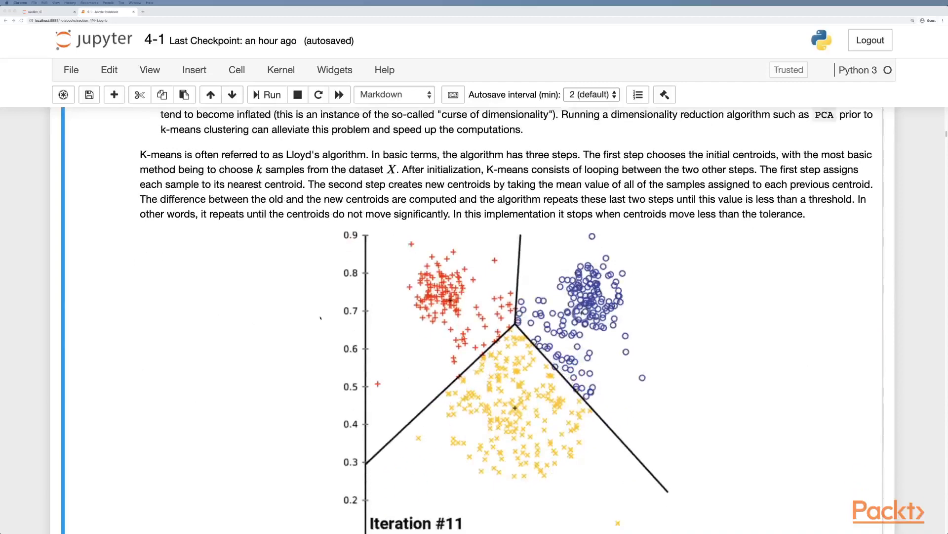
{"action": "scroll", "scroll_direction": "down", "scroll_amount": 3}
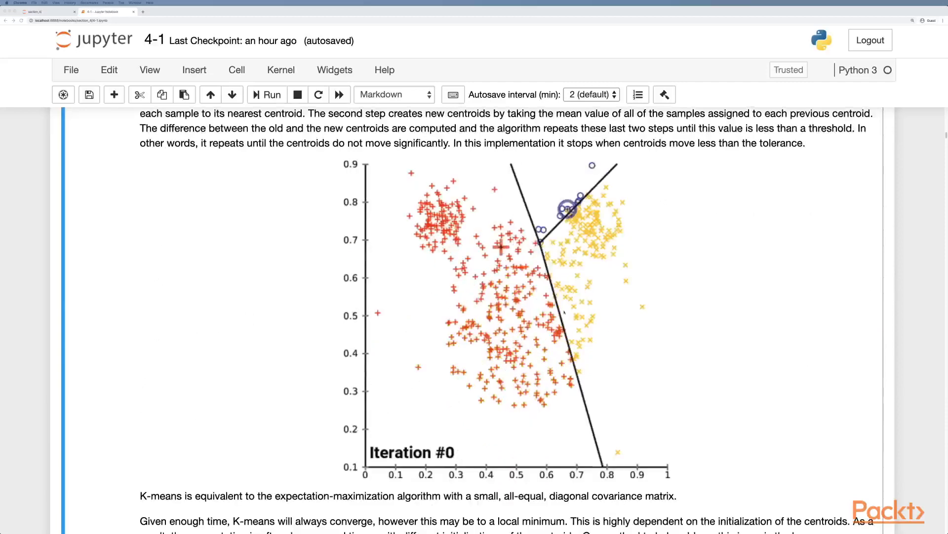
{"action": "scroll", "scroll_direction": "down", "scroll_amount": 3}
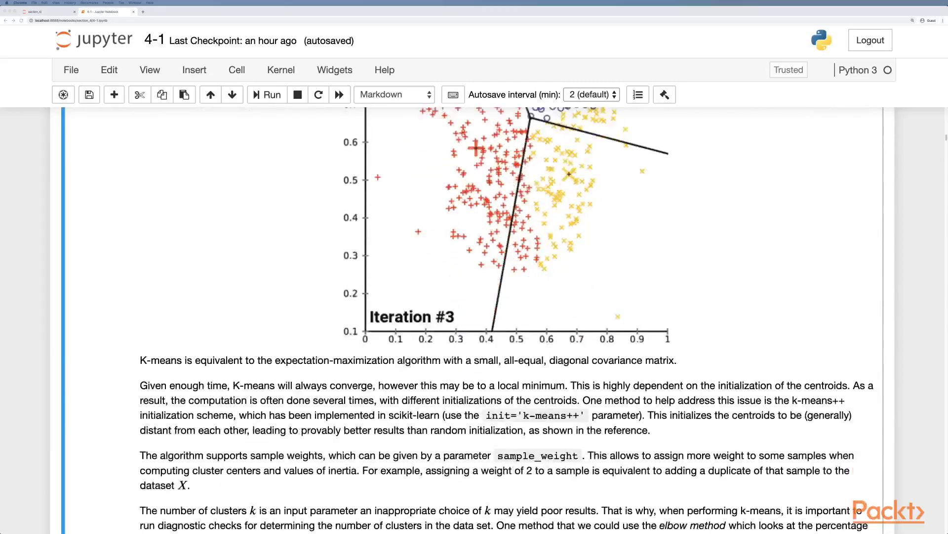
{"action": "scroll", "scroll_direction": "down", "scroll_amount": 3}
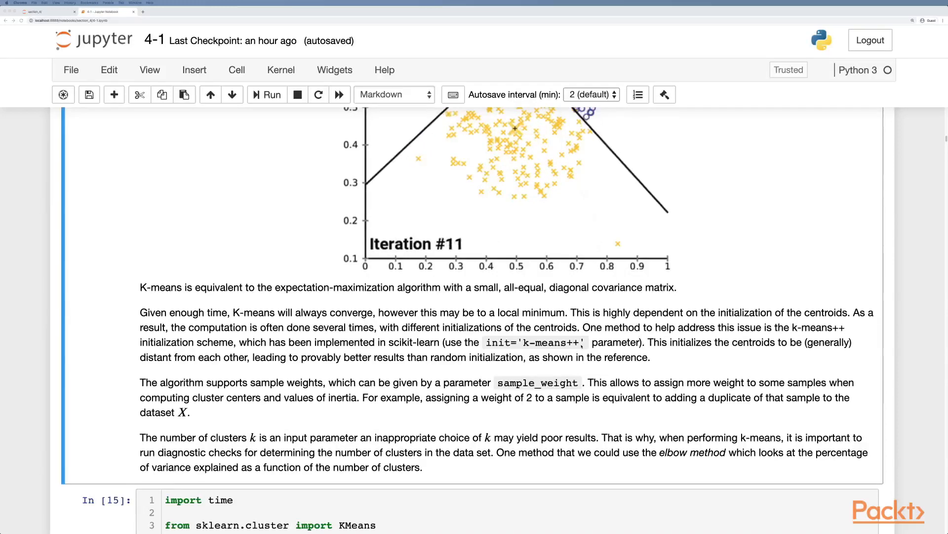
- Reach code cell In [15] defining animate_kmeans with KMeans, make_blobs and 1500 samples
{"action": "scroll", "scroll_direction": "down", "scroll_amount": 3}
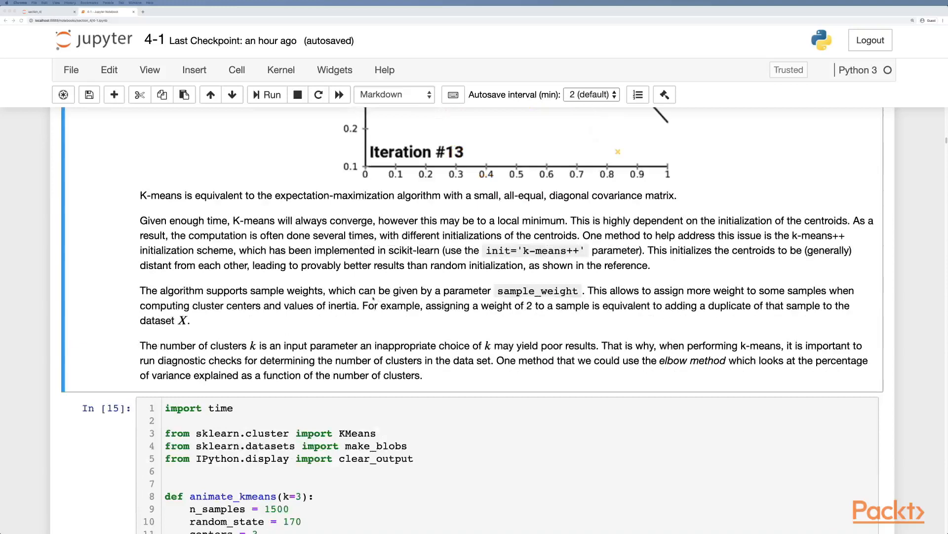
{"action": "scroll", "scroll_direction": "down", "scroll_amount": 3}
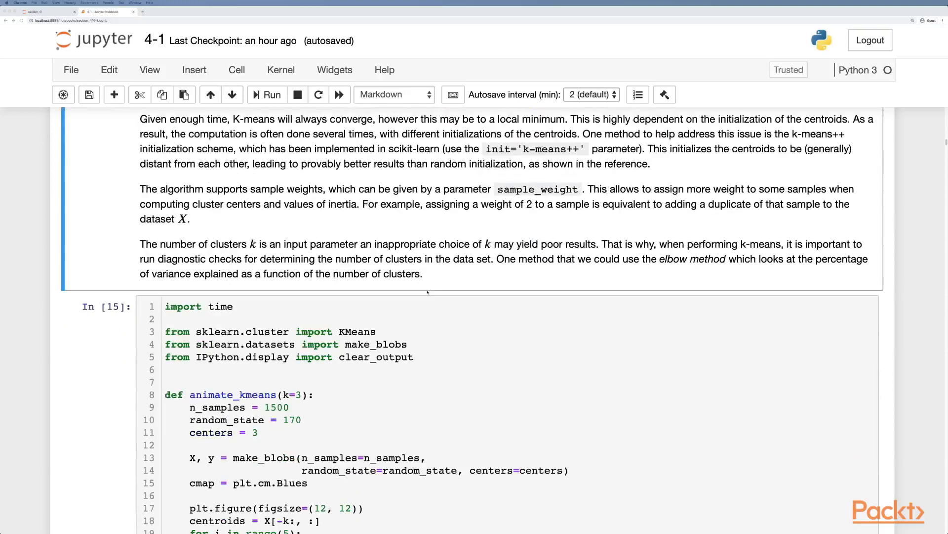
{"action": "scroll", "scroll_direction": "down", "scroll_amount": 3}
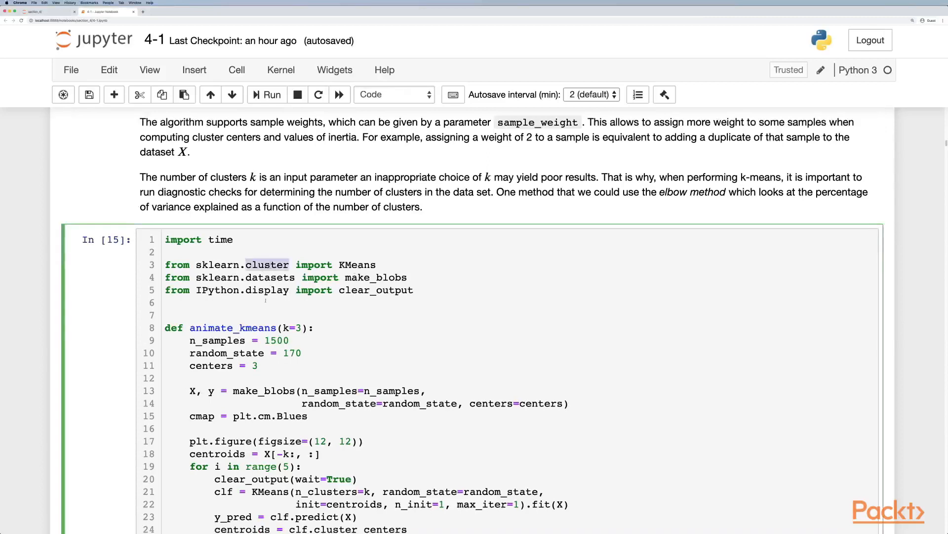
- Run the animate_kmeans cell, producing a three-cluster scatter animation reaching Iteration 4
{"action": "scroll", "scroll_direction": "down", "scroll_amount": 3}
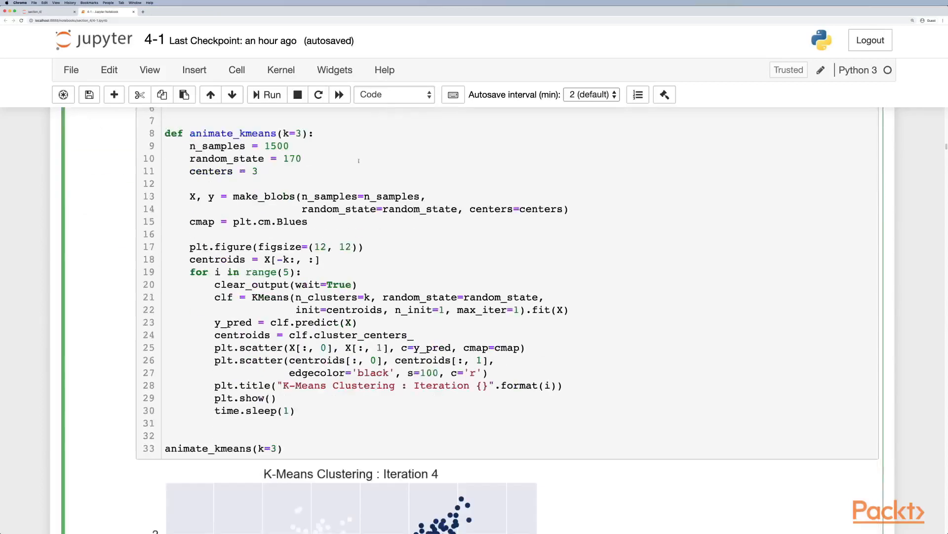
{"action": "scroll", "scroll_direction": "down", "scroll_amount": 3}
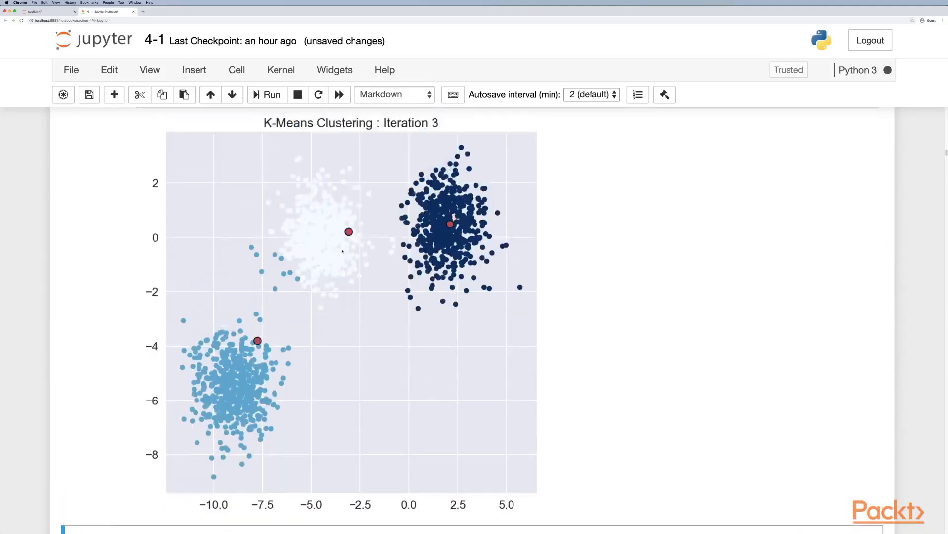
{"action": "left_click", "coordinate": [266, 95]}
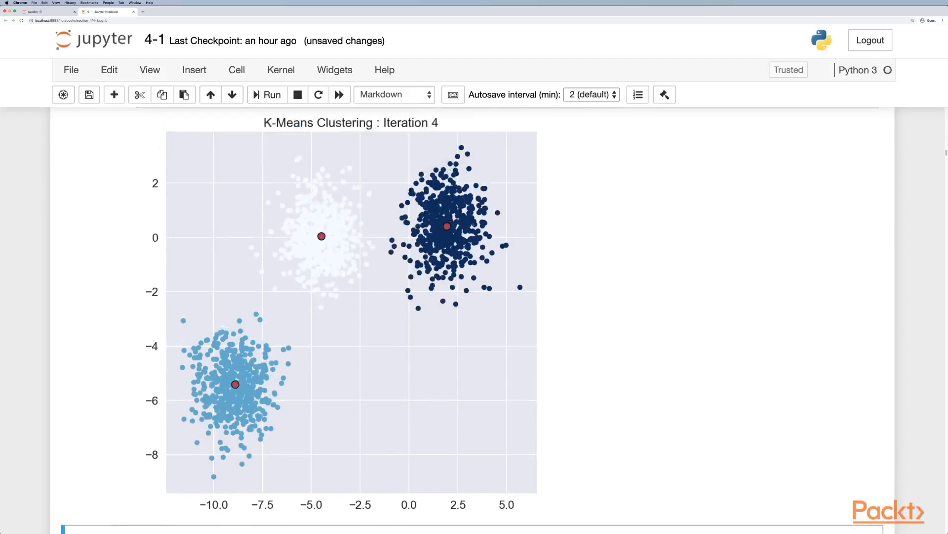
{"action": "scroll", "scroll_direction": "up", "scroll_amount": 3}
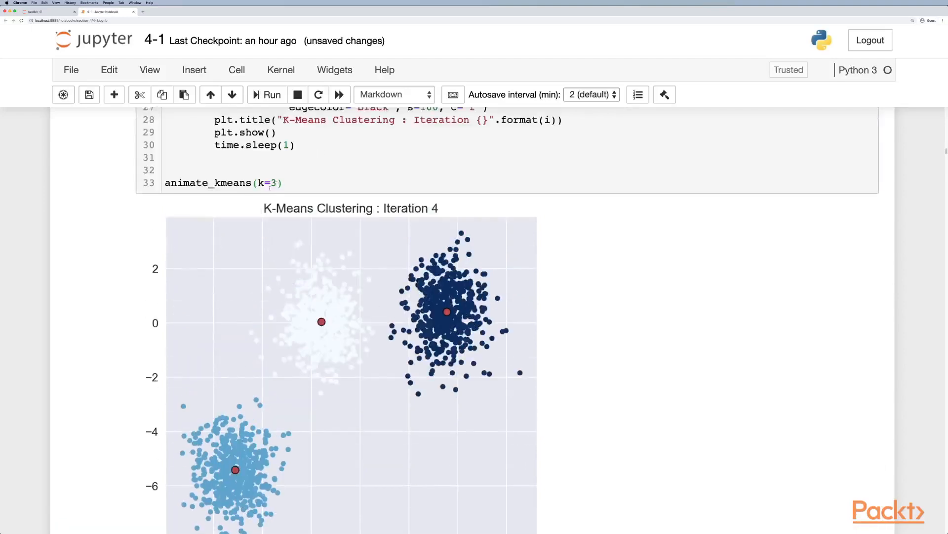
- Rerun animate_kmeans with k=4 for a four-cluster plot and continue to the Mini Batch K-Means cell
{"action": "type", "text": "4"}
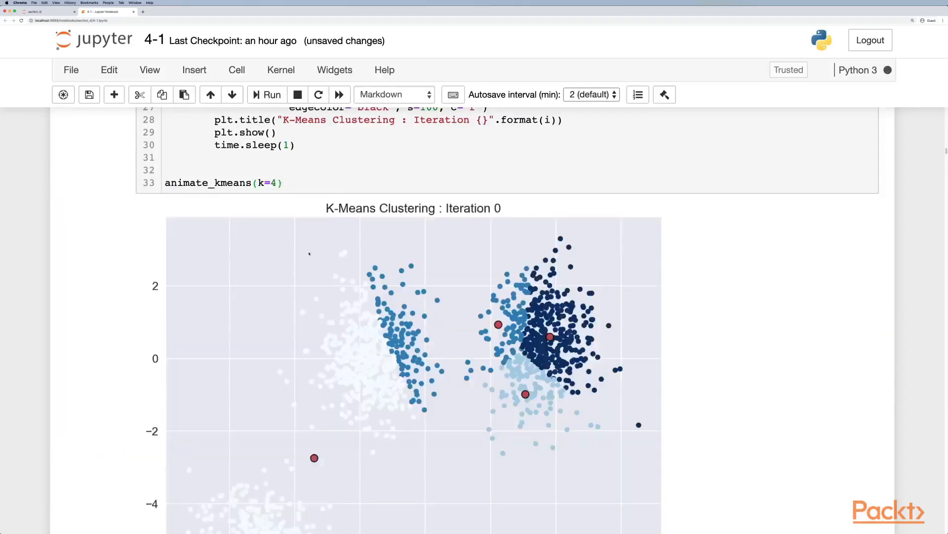
{"action": "scroll", "scroll_direction": "down", "scroll_amount": 3}
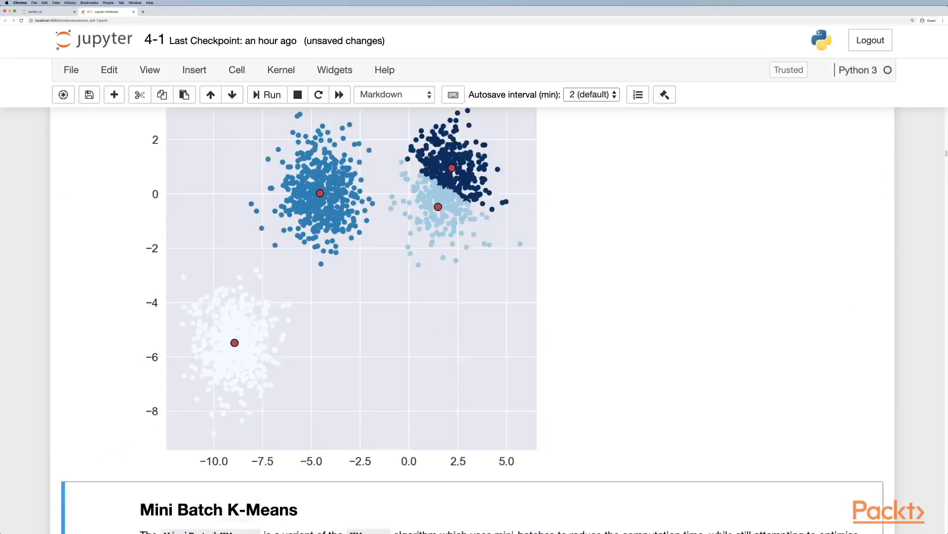
{"action": "scroll", "scroll_direction": "down", "scroll_amount": 3}
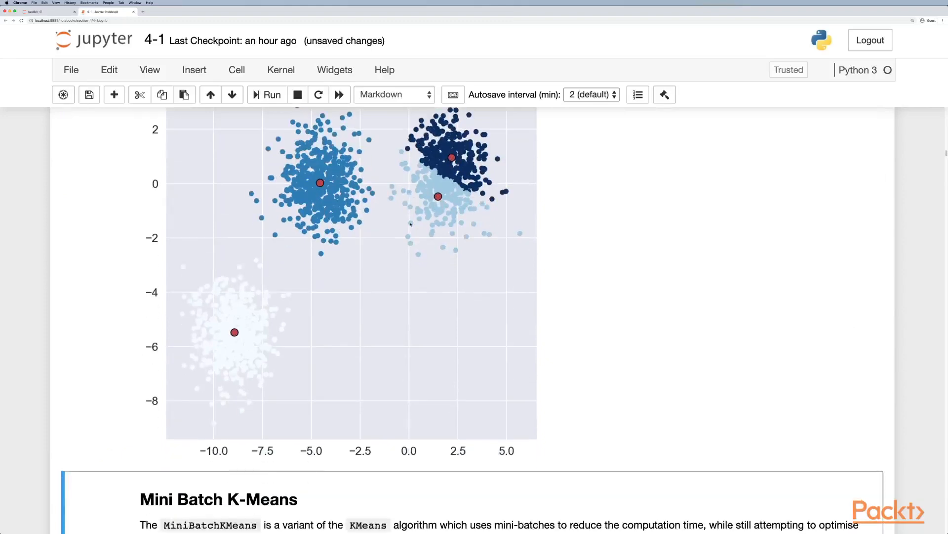
{"action": "scroll", "scroll_direction": "down", "scroll_amount": 3}
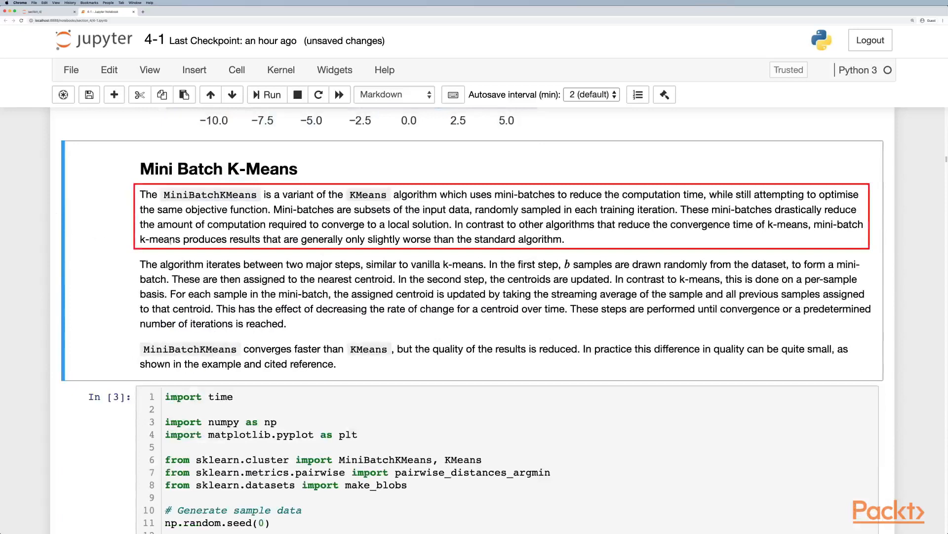
- Review the Mini Batch K-Means code cell comparing KMeans and MiniBatchKMeans
{"action": "scroll", "scroll_direction": "down", "scroll_amount": 3}
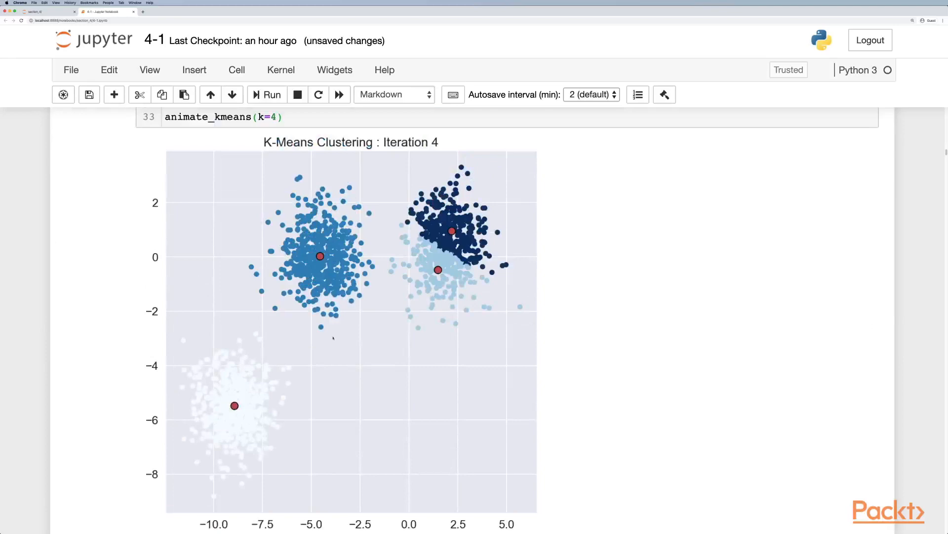
{"action": "mouse_move", "coordinate": [319, 339]}
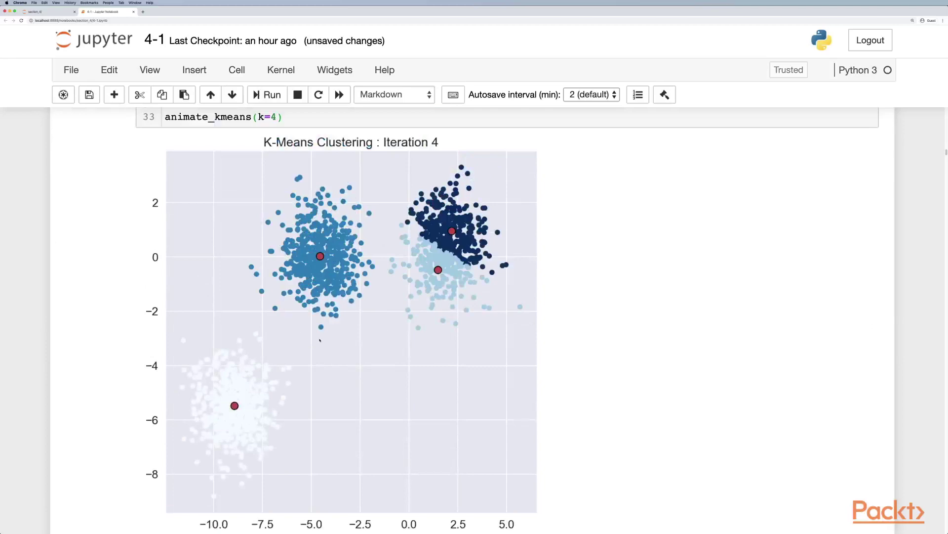
{"action": "scroll", "scroll_direction": "down", "scroll_amount": 3}
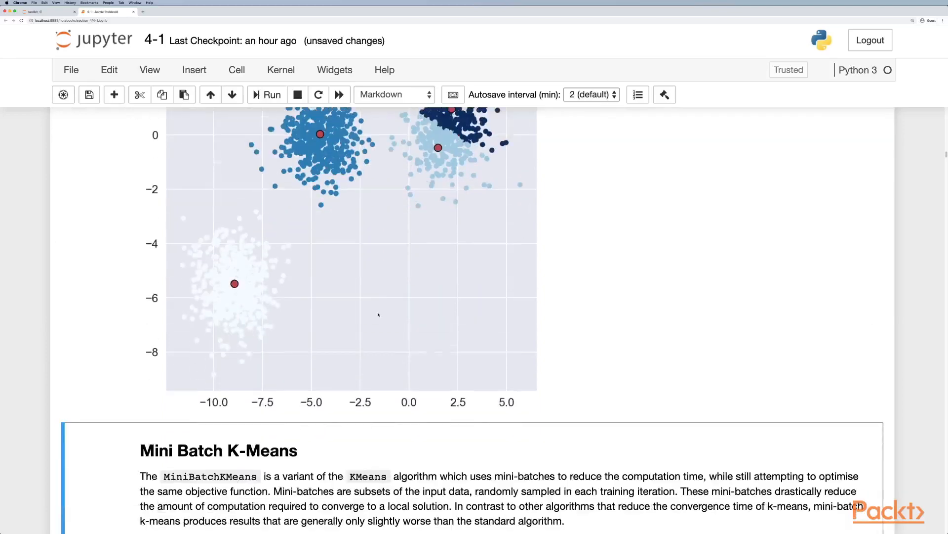
{"action": "scroll", "scroll_direction": "up", "scroll_amount": 3}
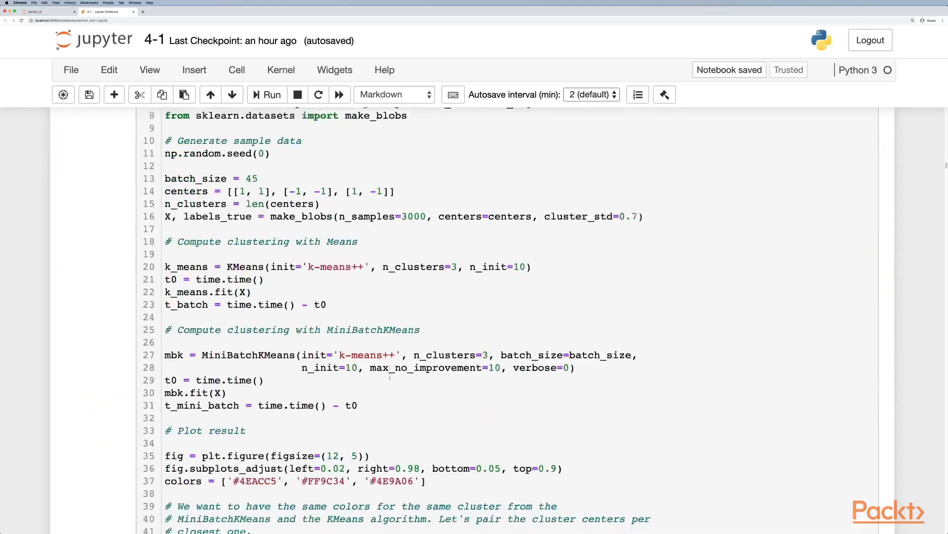
{"action": "scroll", "scroll_direction": "down", "scroll_amount": 3}
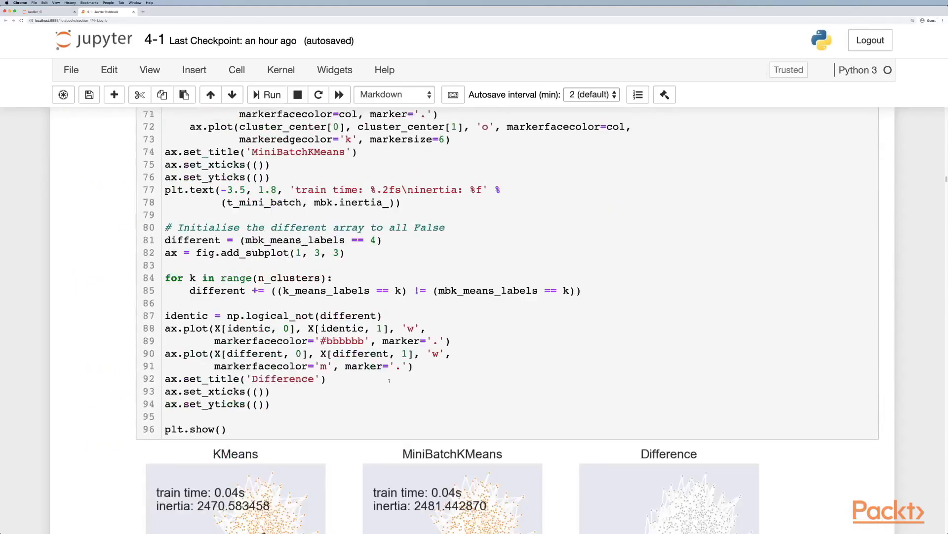
{"action": "scroll", "scroll_direction": "up", "scroll_amount": 3}
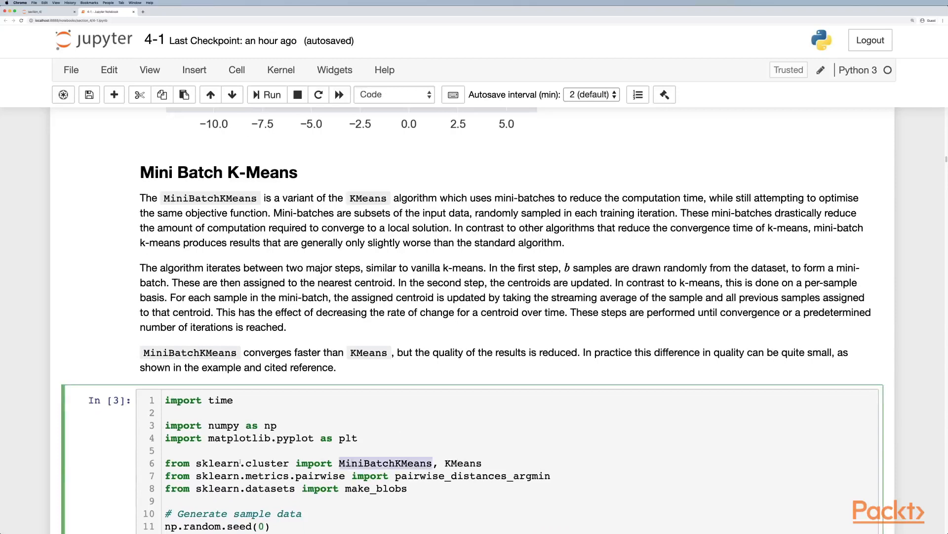
- Reach the KMeans, MiniBatchKMeans and Difference output plots and the evaluation metrics aside
{"action": "scroll", "scroll_direction": "down", "scroll_amount": 3}
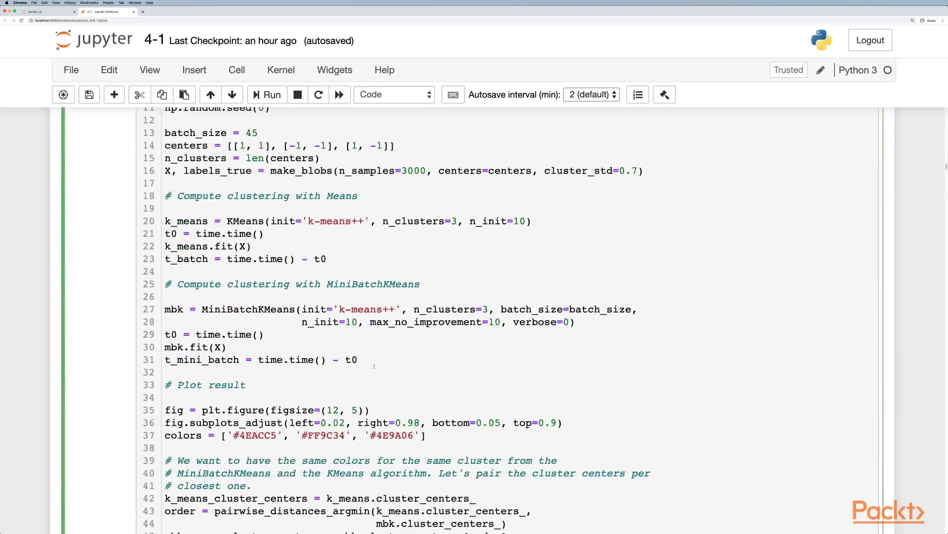
{"action": "scroll", "scroll_direction": "down", "scroll_amount": 3}
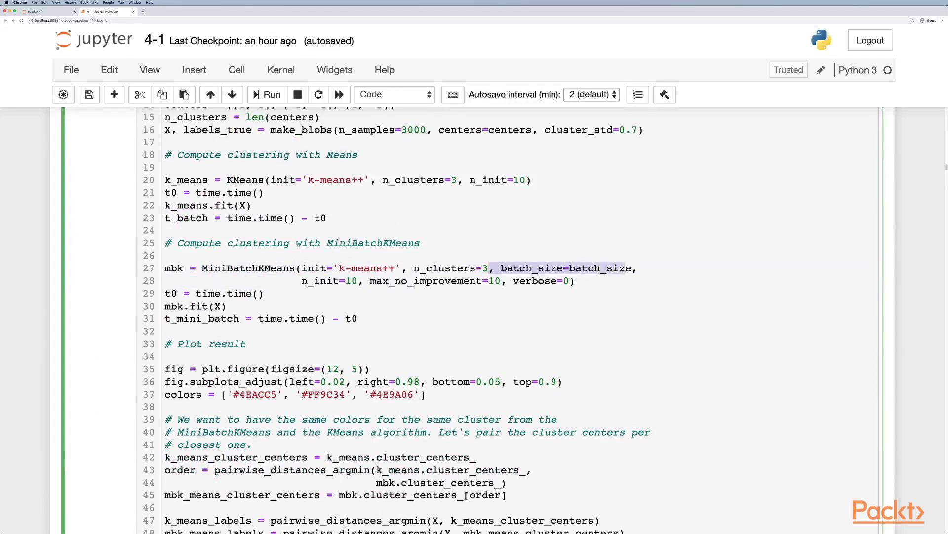
{"action": "scroll", "scroll_direction": "down", "scroll_amount": 3}
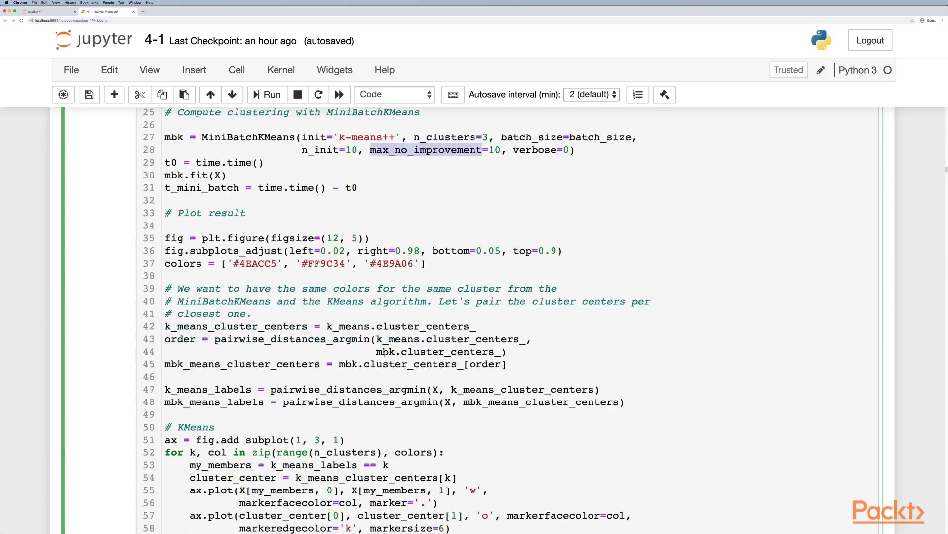
{"action": "scroll", "scroll_direction": "down", "scroll_amount": 3}
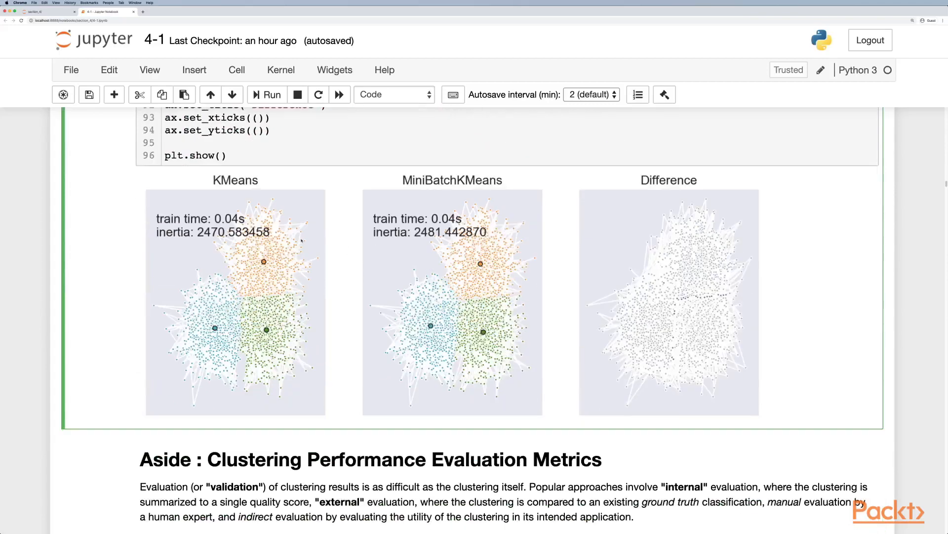
{"action": "mouse_move", "coordinate": [303, 193]}
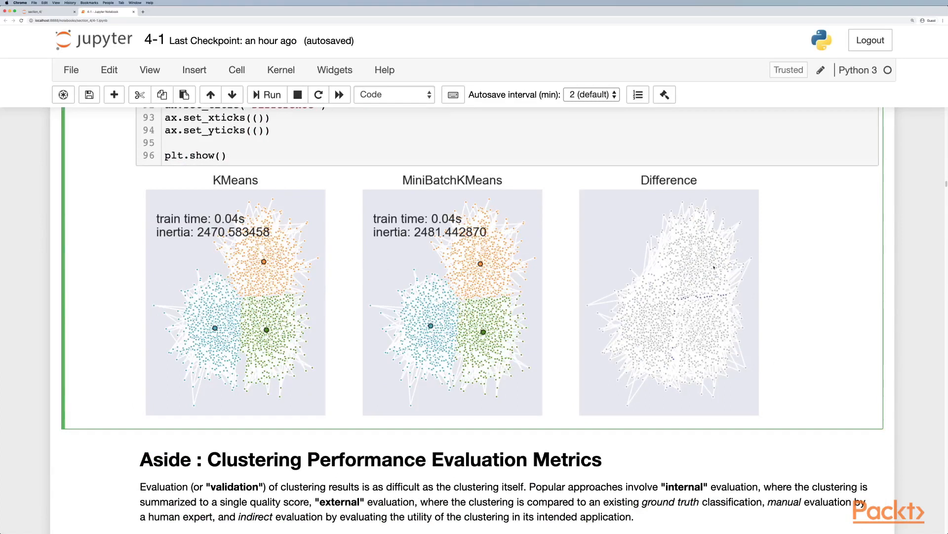
- Go through the Internal Evaluation table of Davies-Bouldin, Silhouette and Calinski-Harabasz metrics to External Evaluation
{"action": "scroll", "scroll_direction": "down", "scroll_amount": 3}
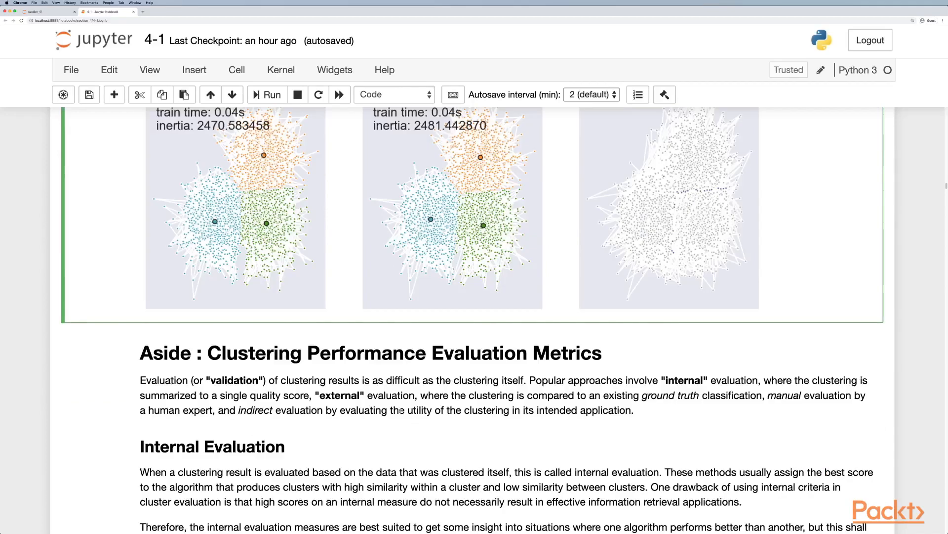
{"action": "scroll", "scroll_direction": "down", "scroll_amount": 3}
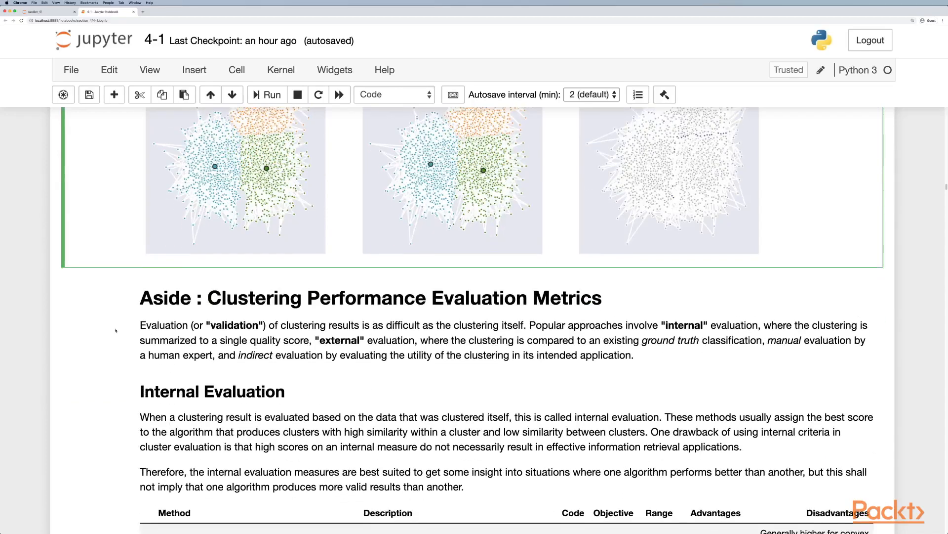
{"action": "scroll", "scroll_direction": "down", "scroll_amount": 3}
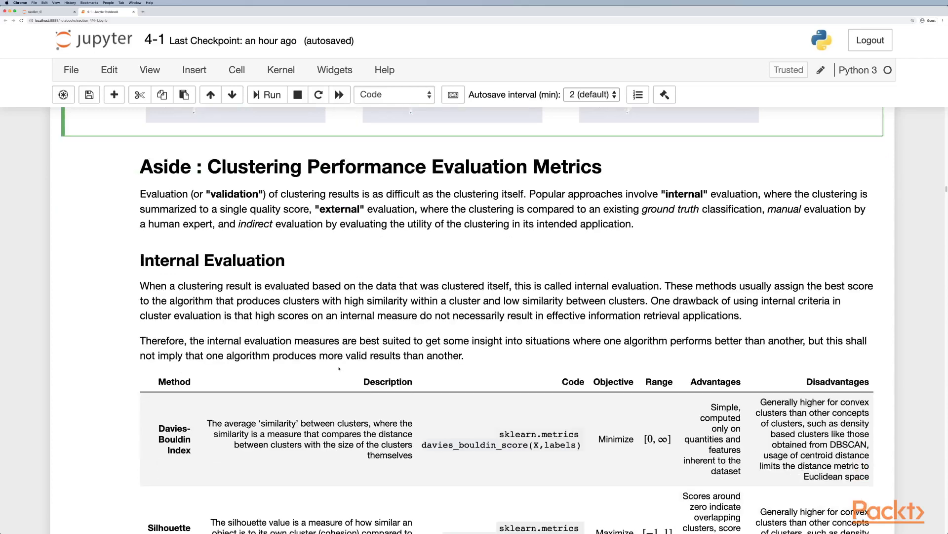
{"action": "scroll", "scroll_direction": "down", "scroll_amount": 3}
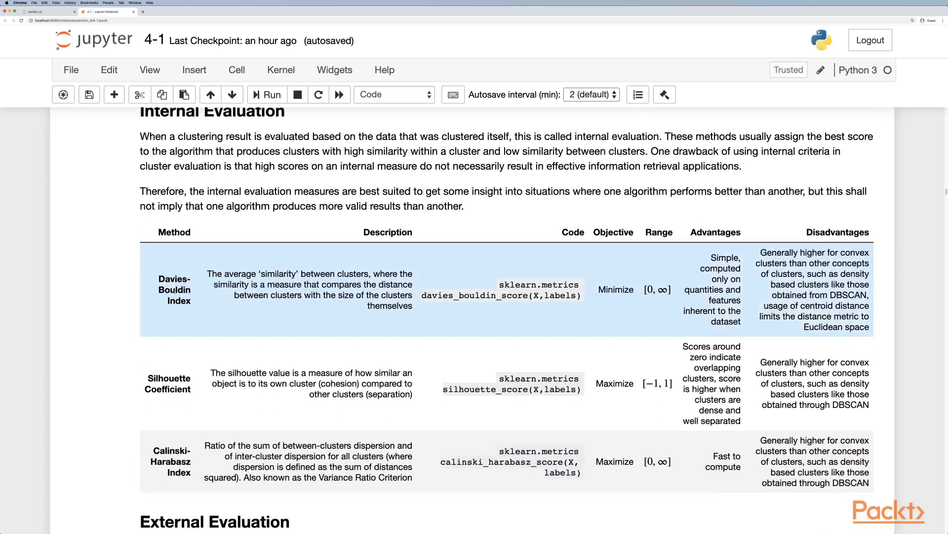
{"action": "scroll", "scroll_direction": "down", "scroll_amount": 3}
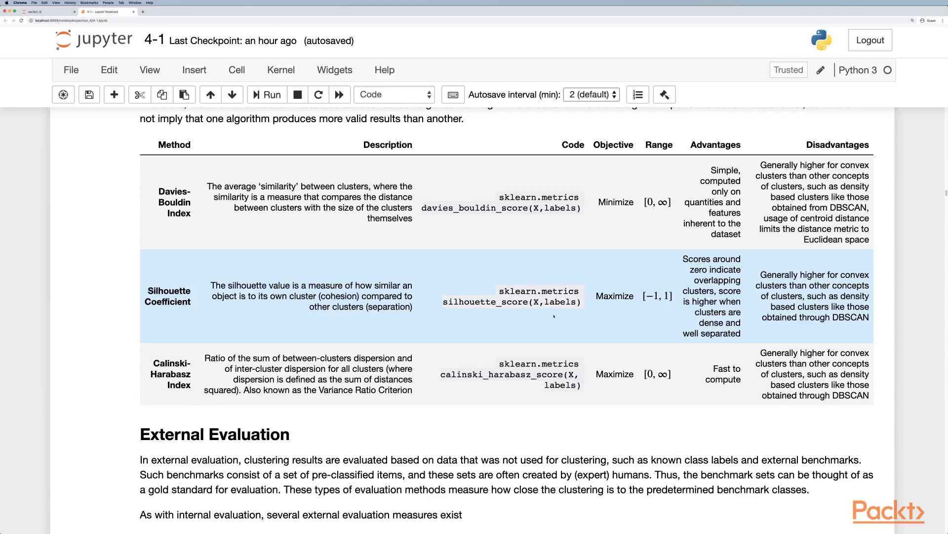
{"action": "mouse_move", "coordinate": [551, 316]}
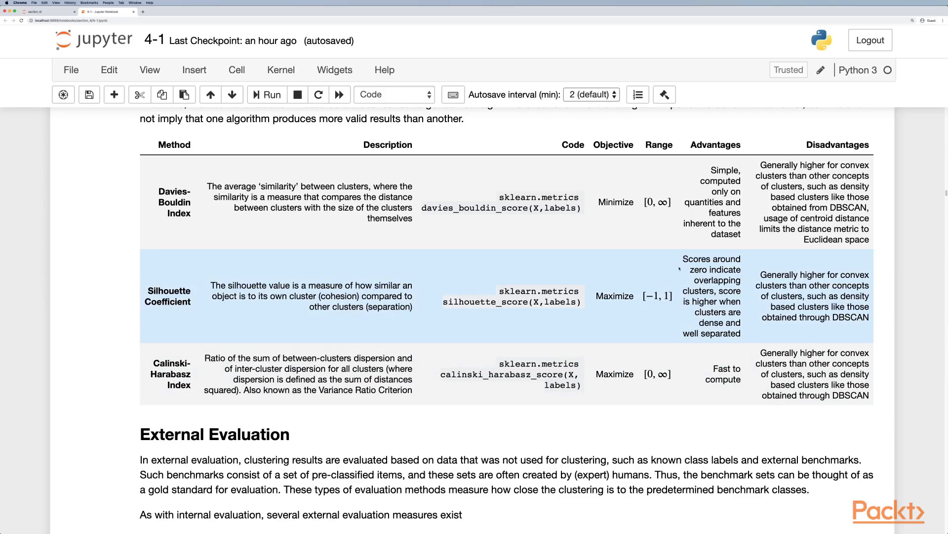
{"action": "scroll", "scroll_direction": "down", "scroll_amount": 3}
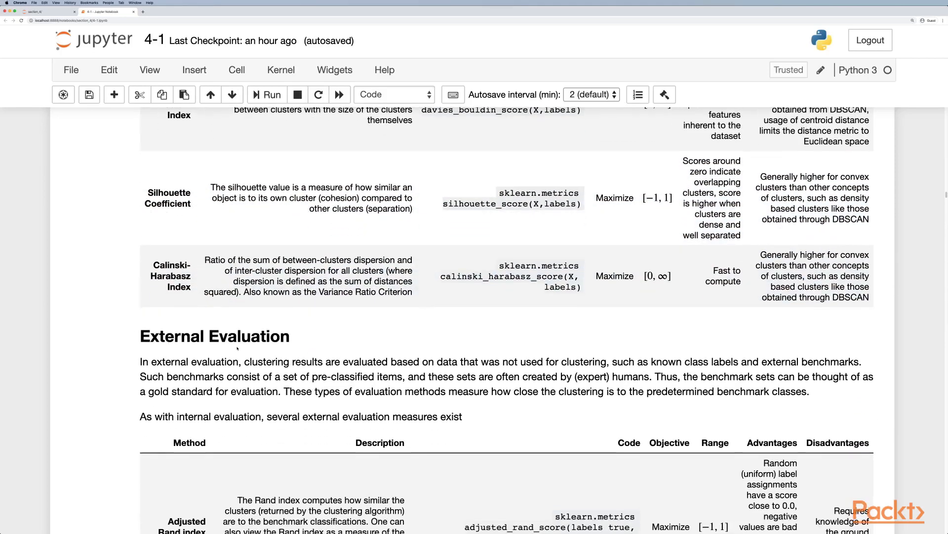
- Go through the External Evaluation table, Adjusted Rand index to Contingency Matrix, reaching Connectivity model clustering
{"action": "scroll", "scroll_direction": "down", "scroll_amount": 3}
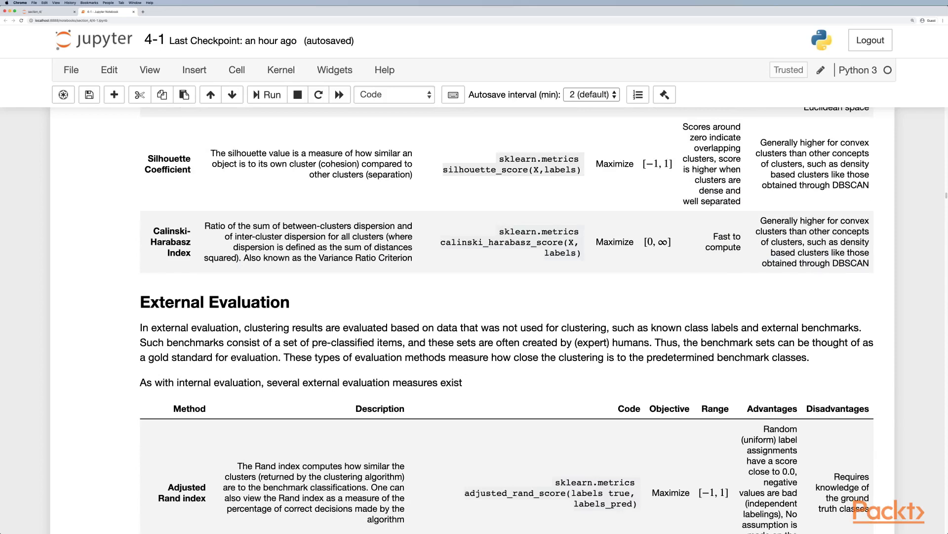
{"action": "scroll", "scroll_direction": "down", "scroll_amount": 3}
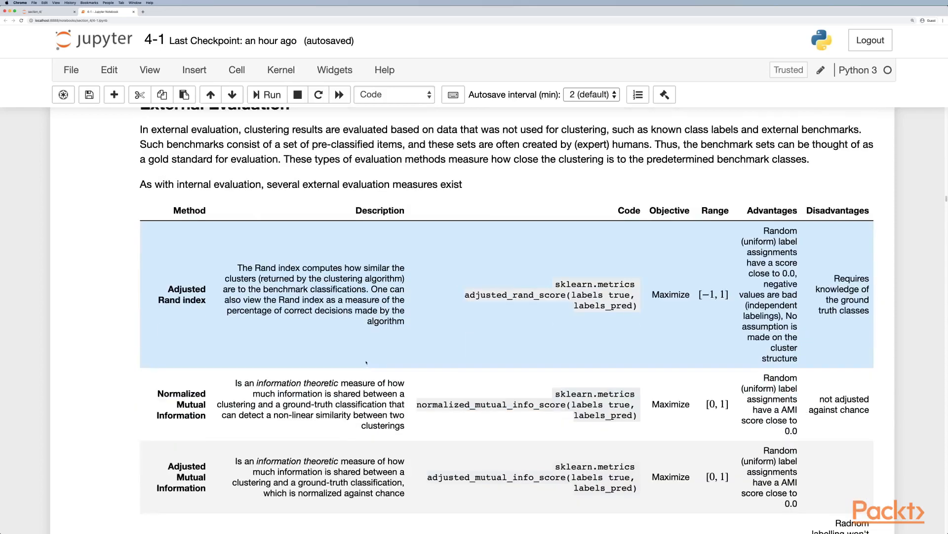
{"action": "scroll", "scroll_direction": "down", "scroll_amount": 3}
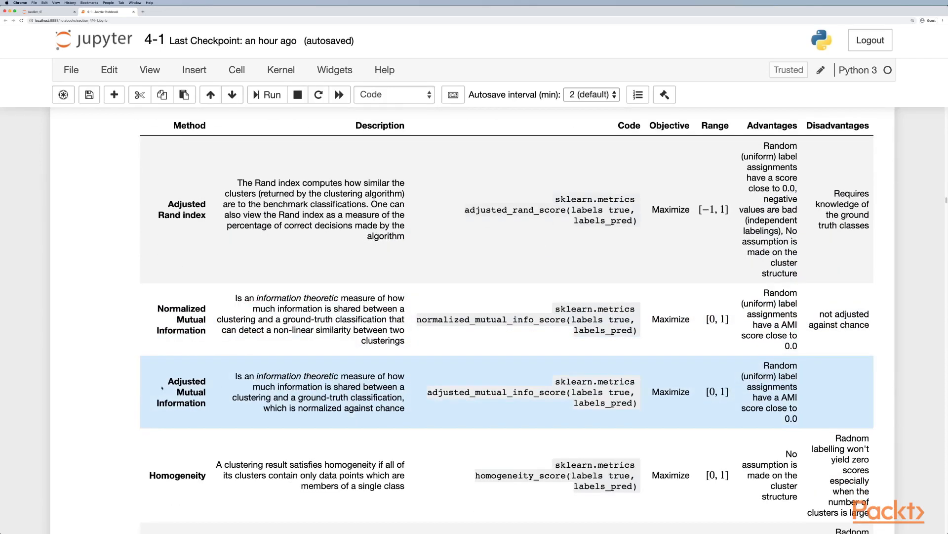
{"action": "scroll", "scroll_direction": "up", "scroll_amount": 3}
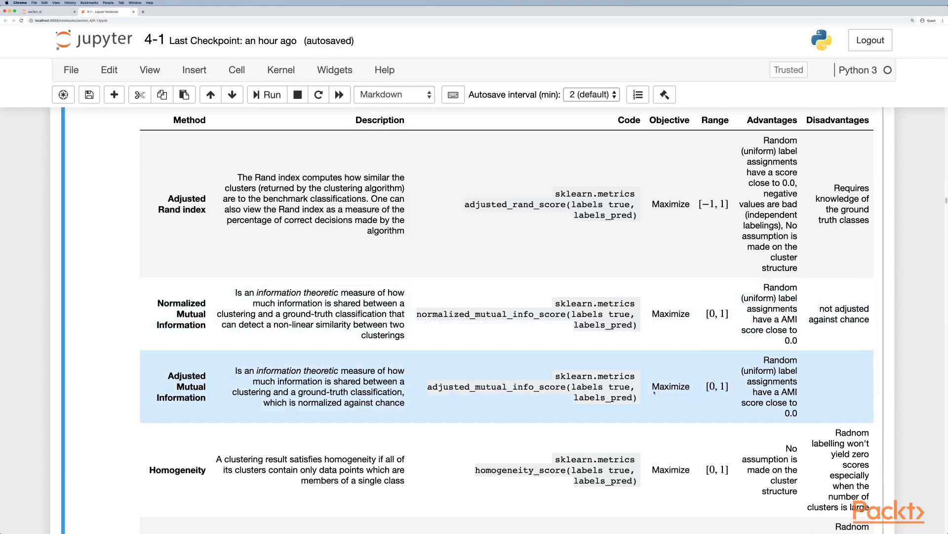
{"action": "scroll", "scroll_direction": "down", "scroll_amount": 3}
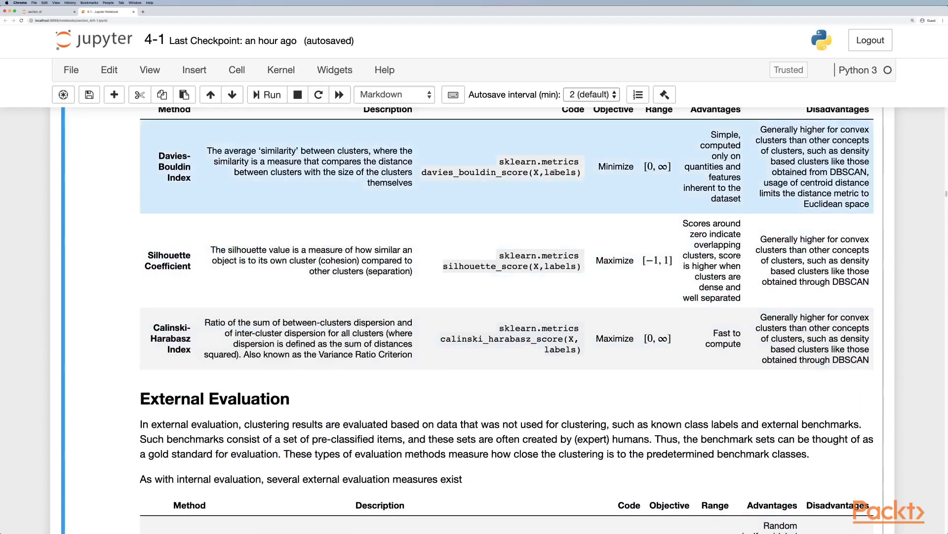
{"action": "scroll", "scroll_direction": "down", "scroll_amount": 3}
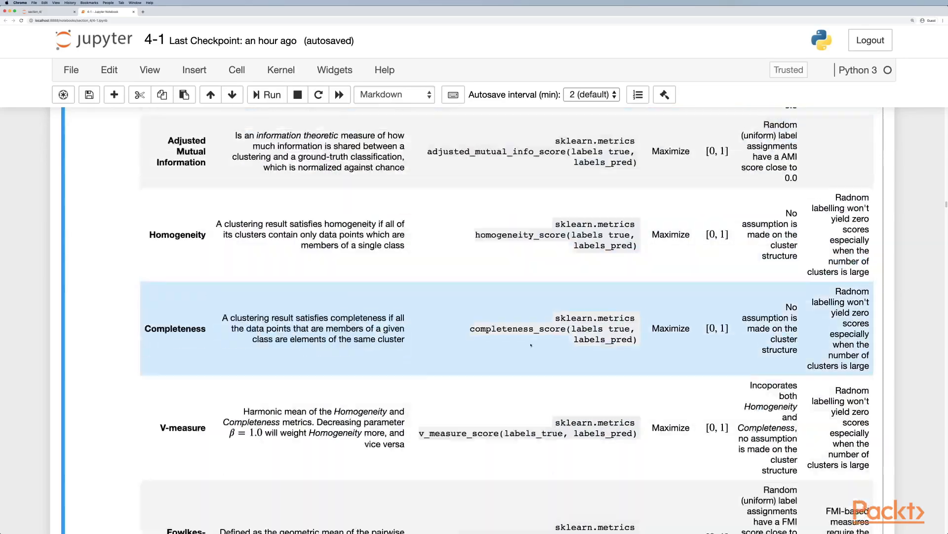
{"action": "scroll", "scroll_direction": "down", "scroll_amount": 3}
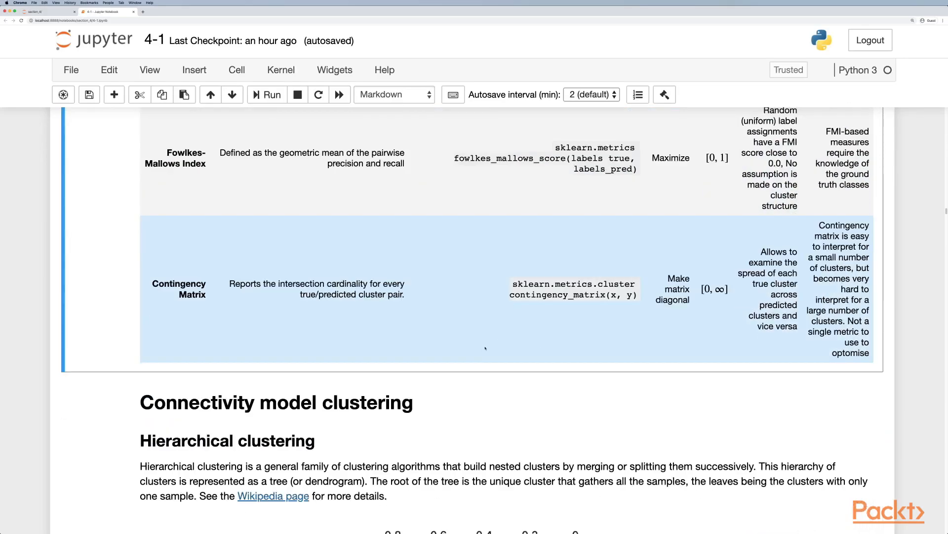
{"action": "scroll", "scroll_direction": "down", "scroll_amount": 3}
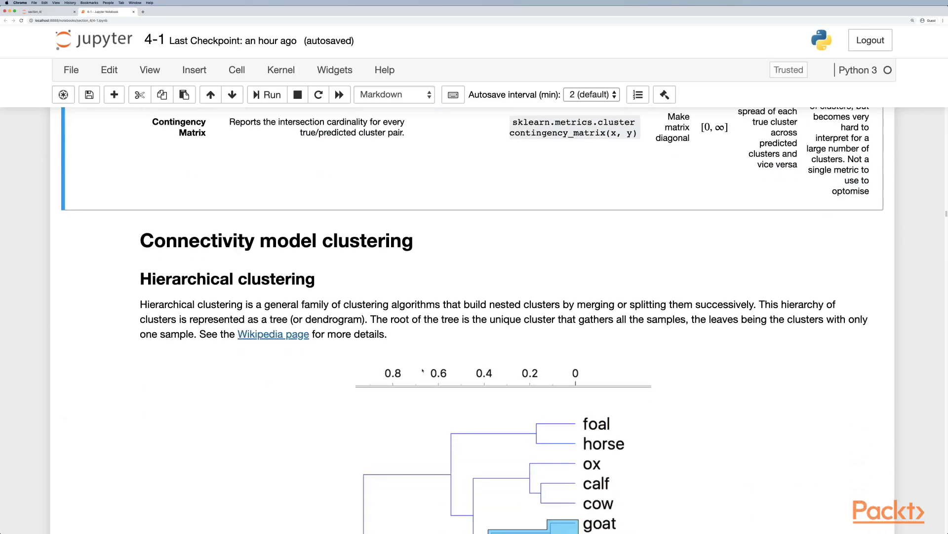
{"action": "scroll", "scroll_direction": "down", "scroll_amount": 3}
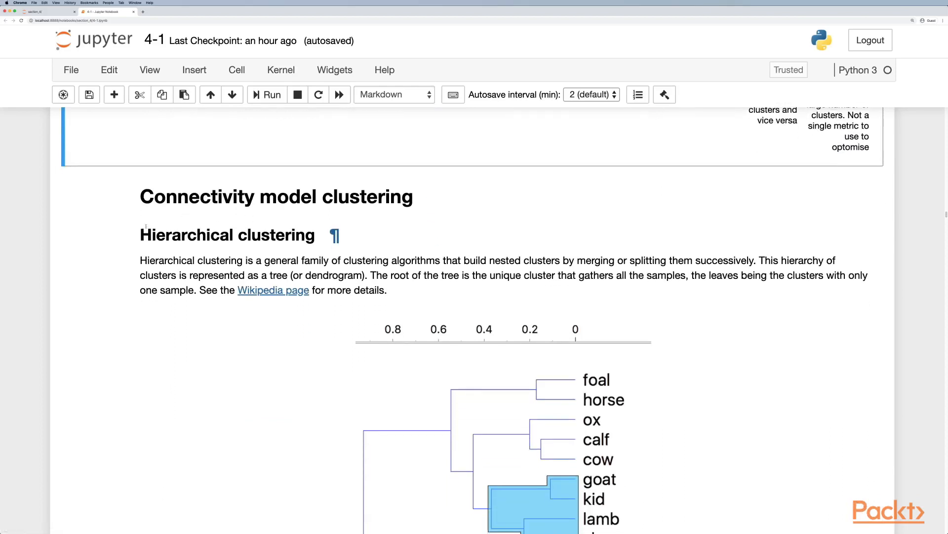
{"action": "scroll", "scroll_direction": "down", "scroll_amount": 3}
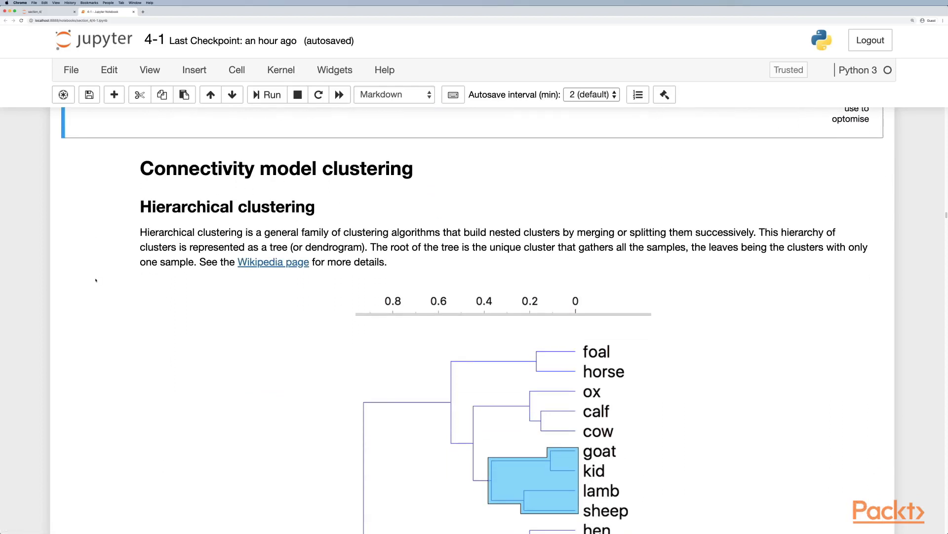
{"action": "mouse_move", "coordinate": [89, 317]}
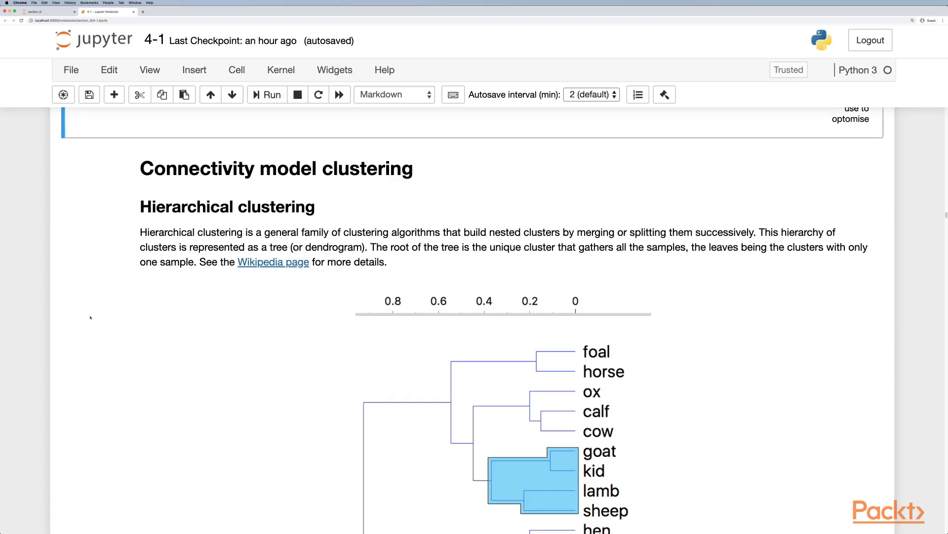
{"action": "scroll", "scroll_direction": "down", "scroll_amount": 3}
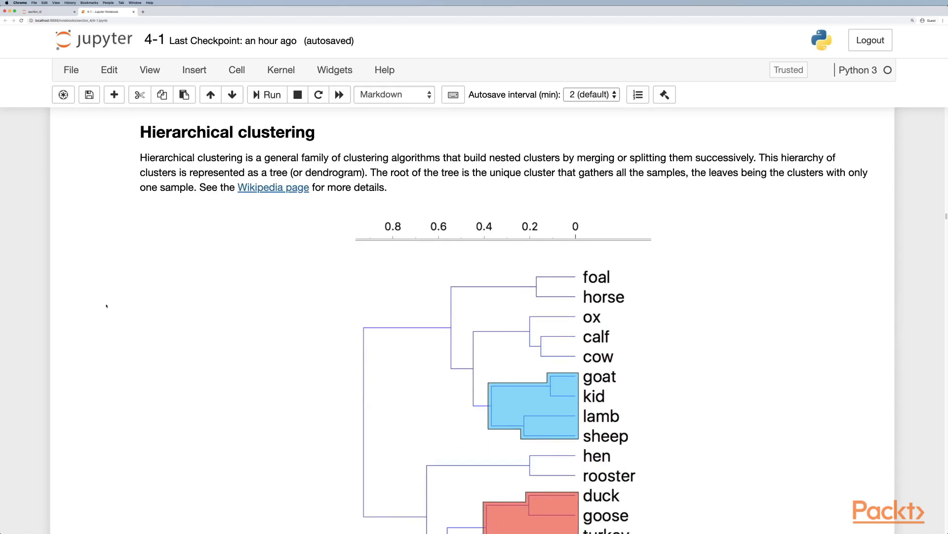
{"action": "mouse_move", "coordinate": [200, 310]}
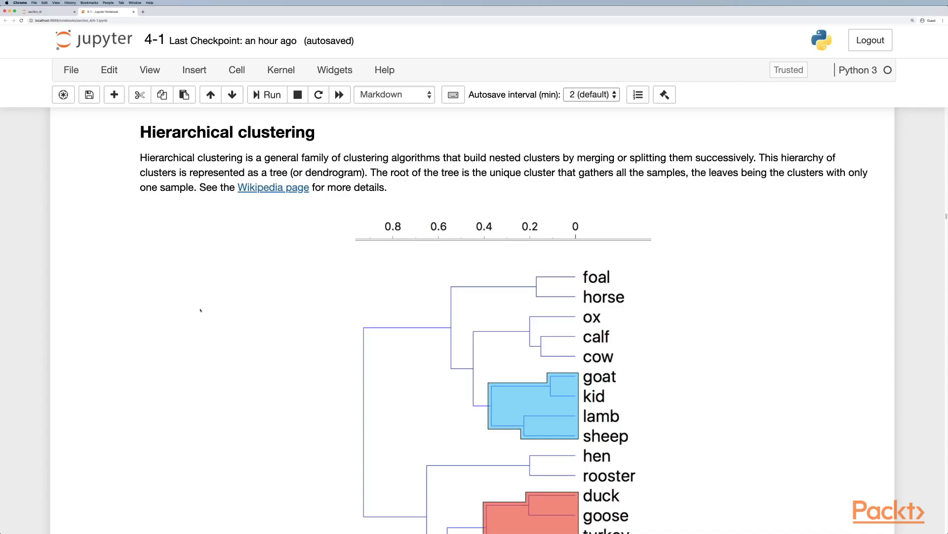
{"action": "mouse_move", "coordinate": [727, 187]}
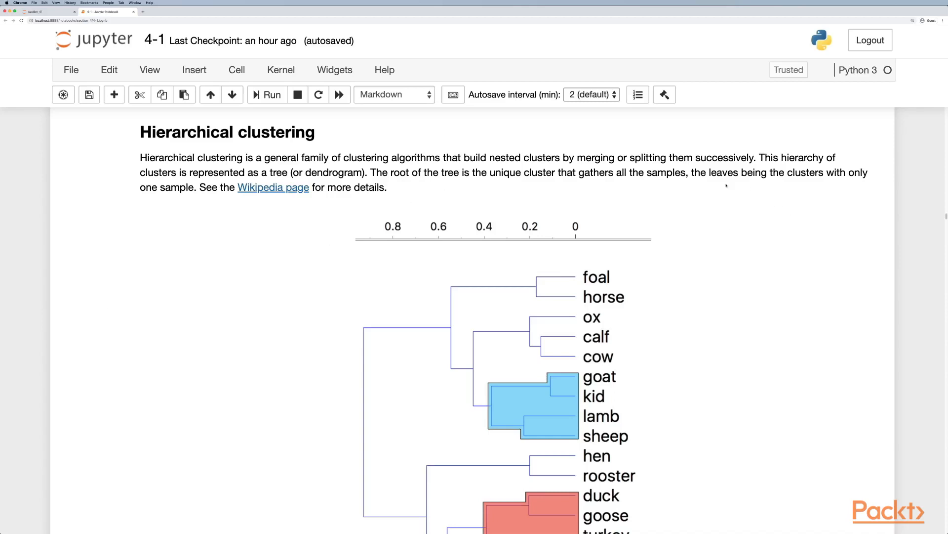
{"action": "mouse_move", "coordinate": [231, 213]}
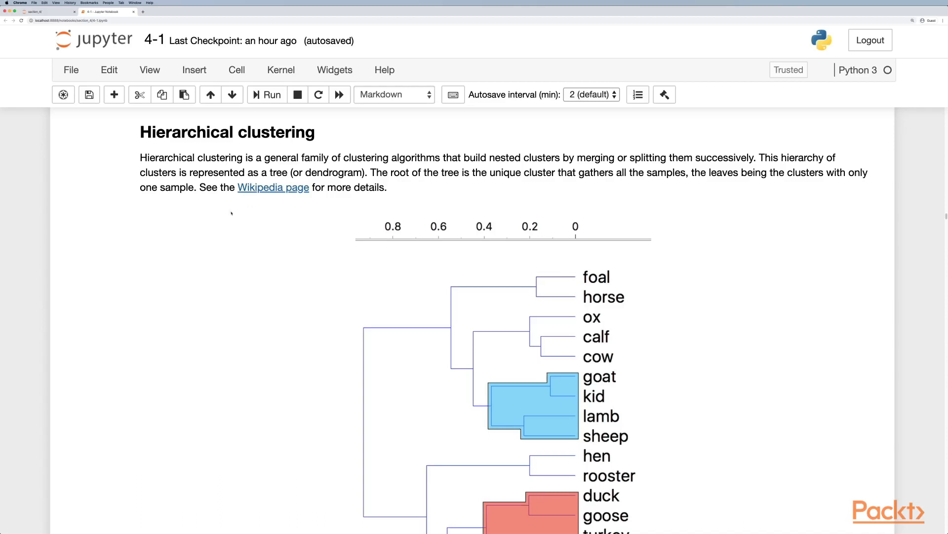
{"action": "scroll", "scroll_direction": "down", "scroll_amount": 3}
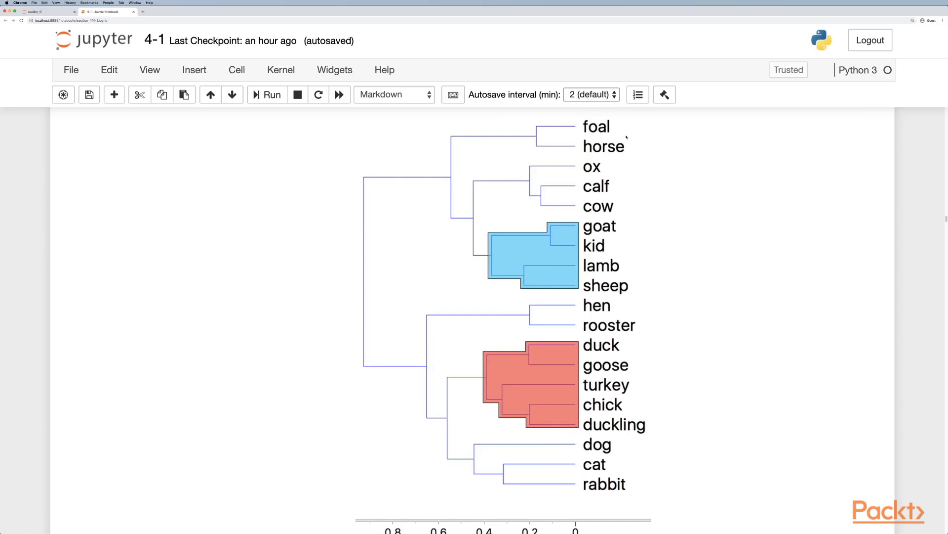
{"action": "mouse_move", "coordinate": [670, 158]}
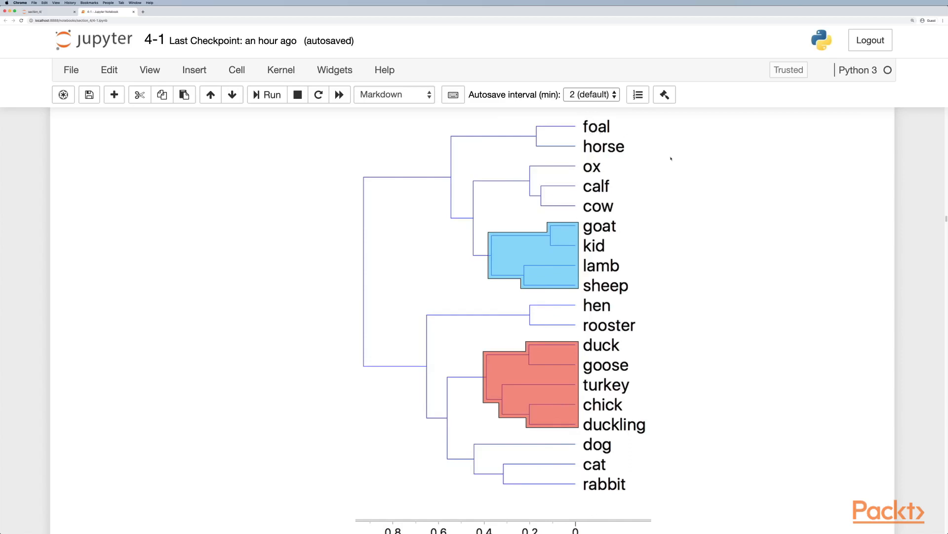
{"action": "mouse_move", "coordinate": [607, 72]}
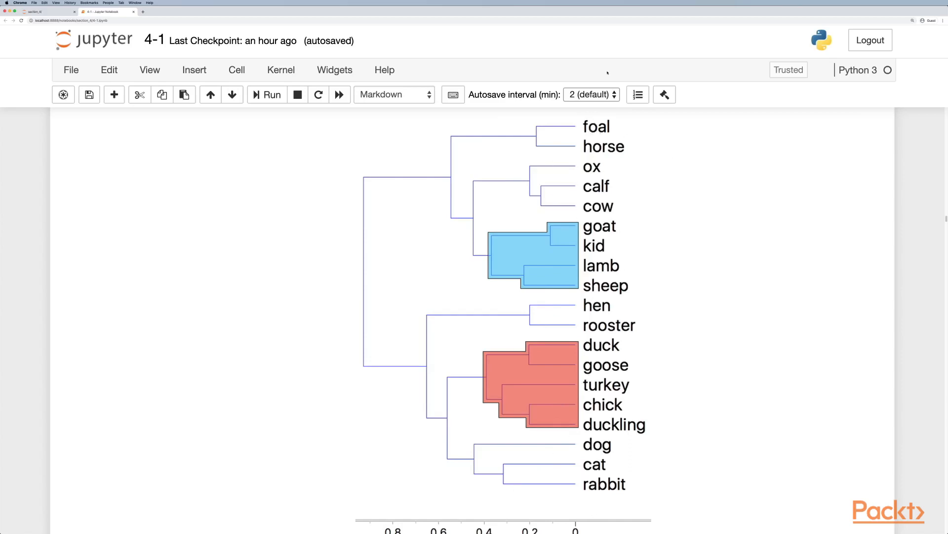
{"action": "scroll", "scroll_direction": "down", "scroll_amount": 3}
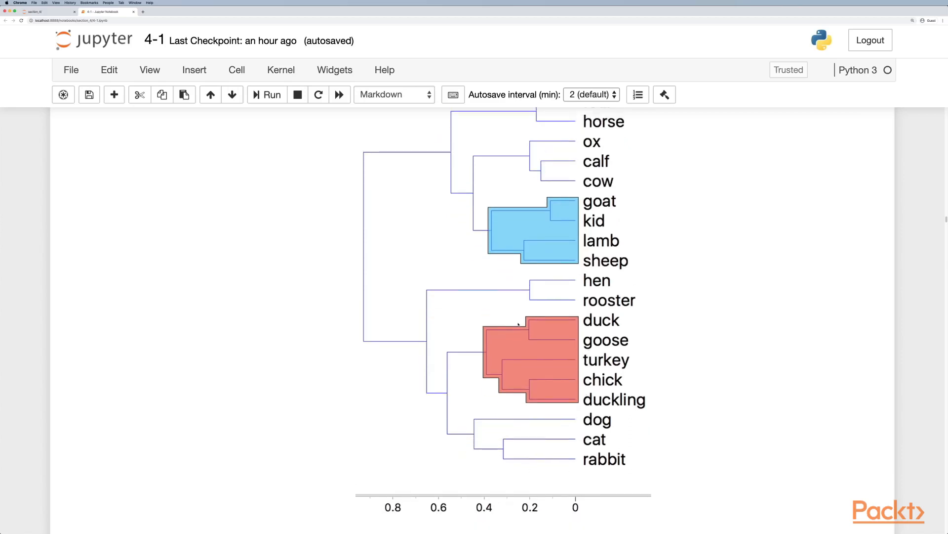
{"action": "scroll", "scroll_direction": "up", "scroll_amount": 3}
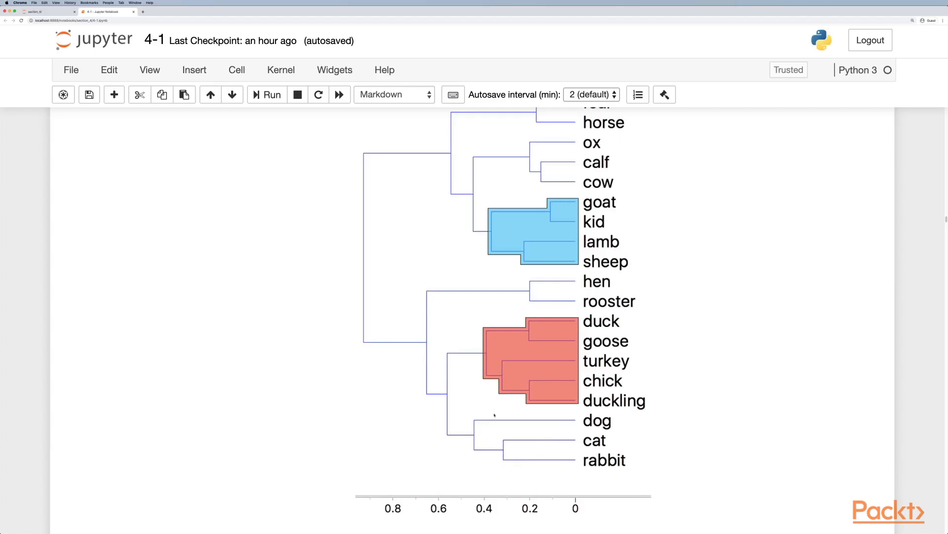
{"action": "mouse_move", "coordinate": [643, 236]}
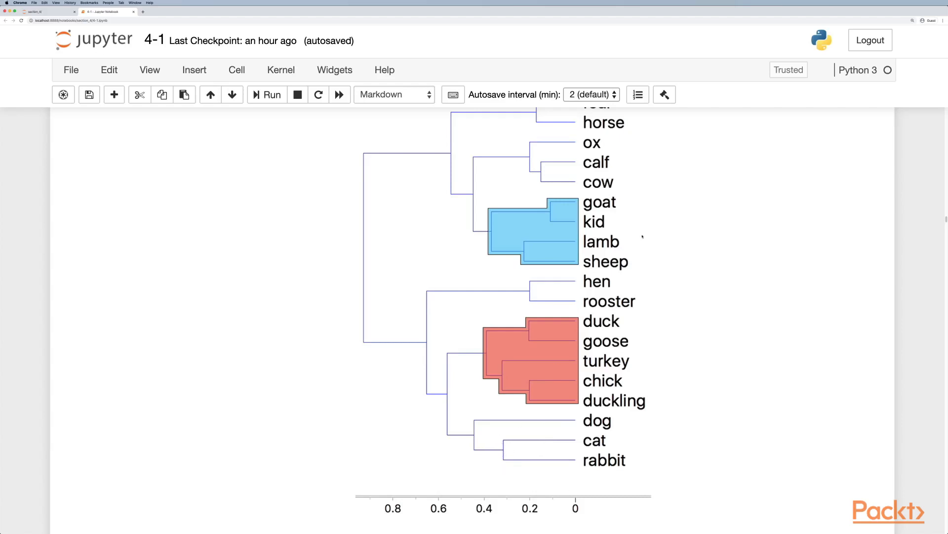
{"action": "mouse_move", "coordinate": [465, 507]}
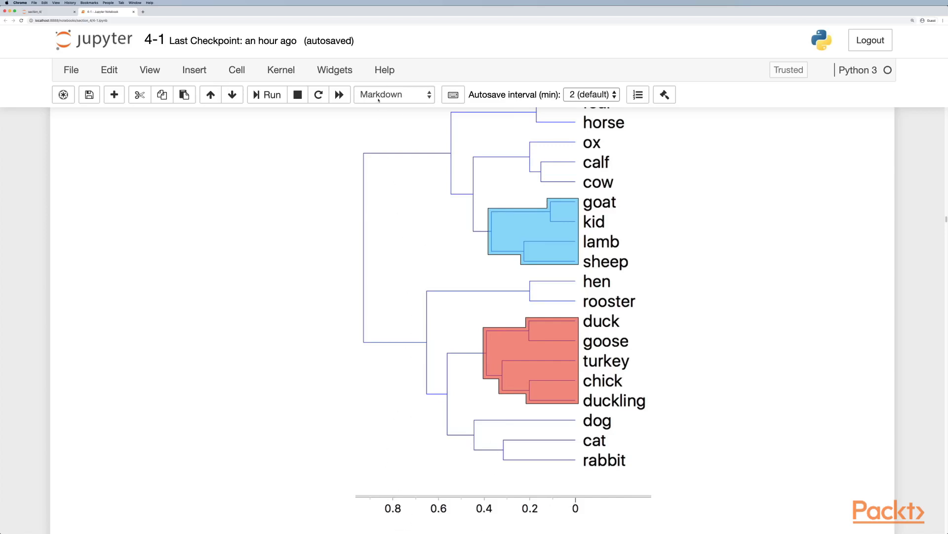
{"action": "mouse_move", "coordinate": [532, 493]}
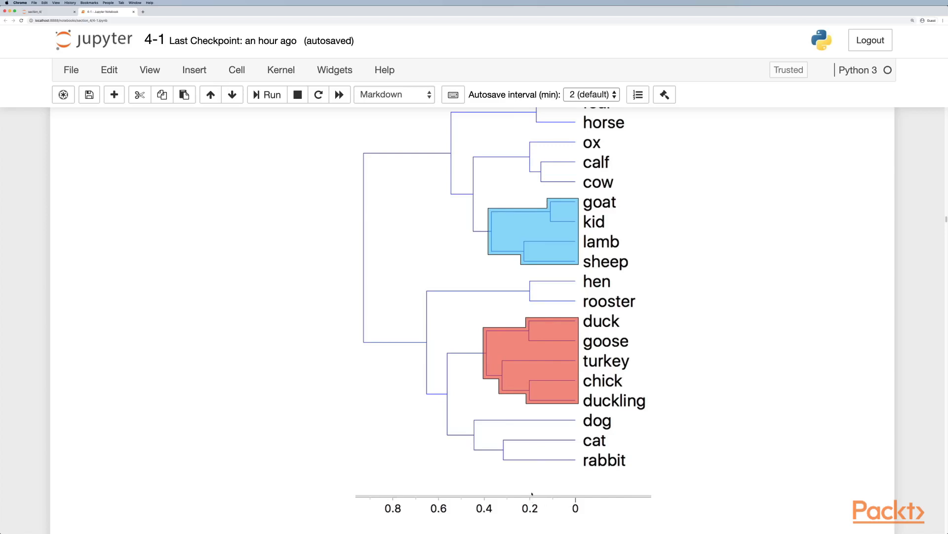
{"action": "scroll", "scroll_direction": "up", "scroll_amount": 3}
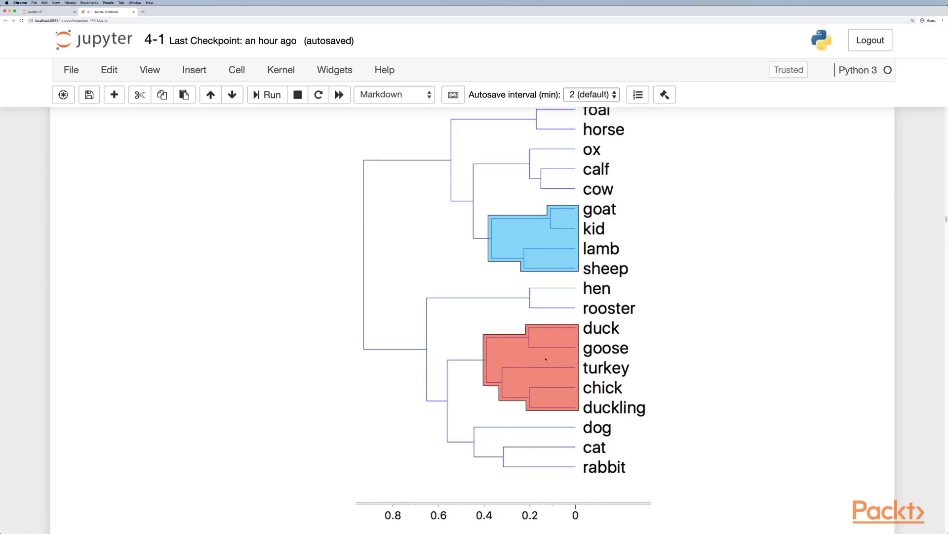
{"action": "mouse_move", "coordinate": [572, 200]}
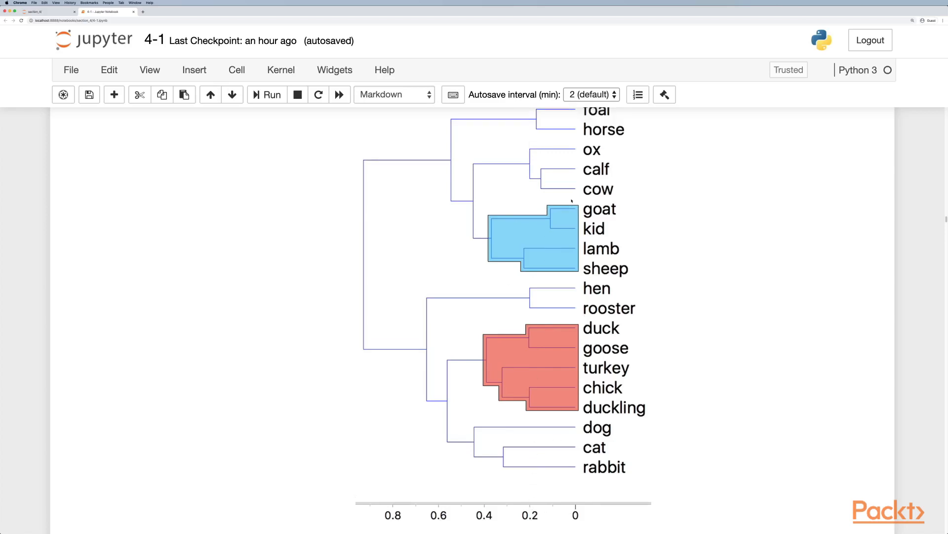
{"action": "scroll", "scroll_direction": "down", "scroll_amount": 3}
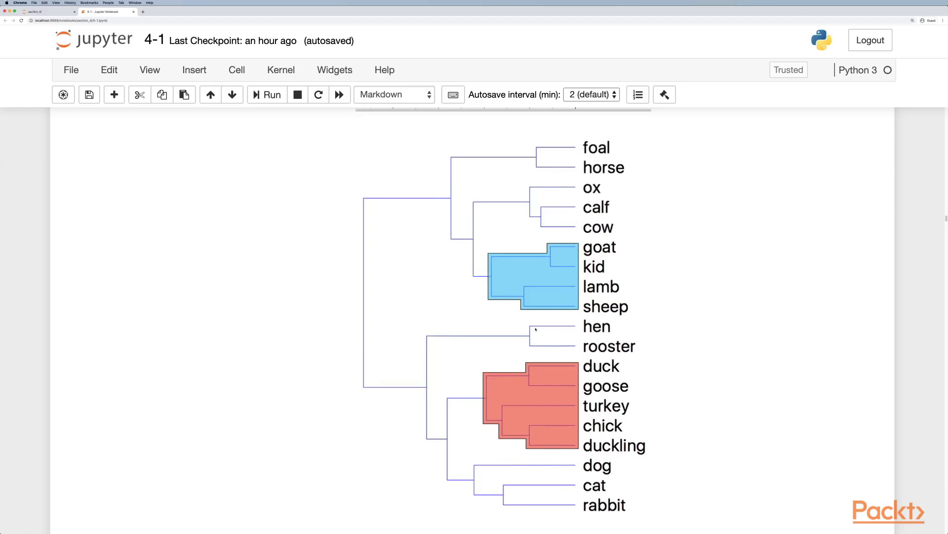
{"action": "scroll", "scroll_direction": "up", "scroll_amount": 3}
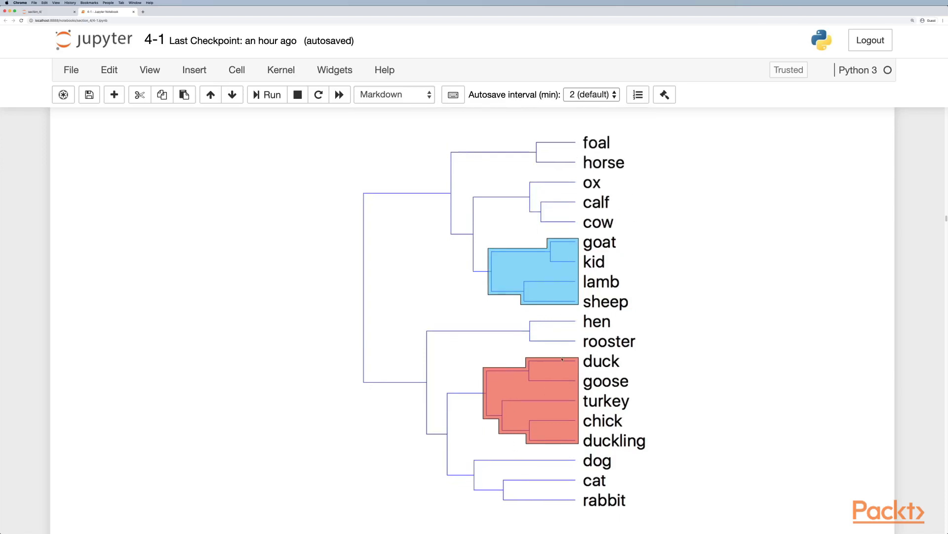
{"action": "mouse_move", "coordinate": [647, 163]}
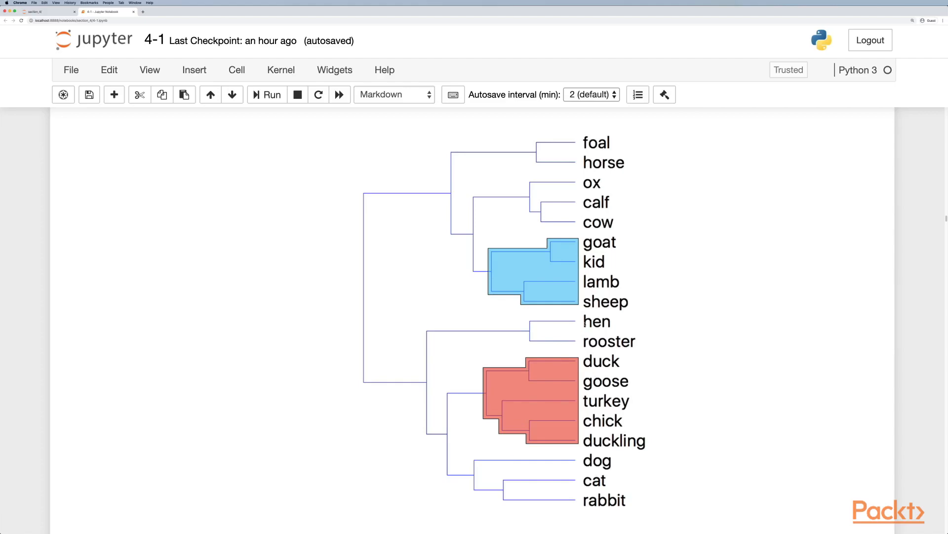
- Scroll past the dendrogram to the linkage criteria bullets and the In [4] plot_dendrogram code cell
{"action": "scroll", "scroll_direction": "down", "scroll_amount": 3}
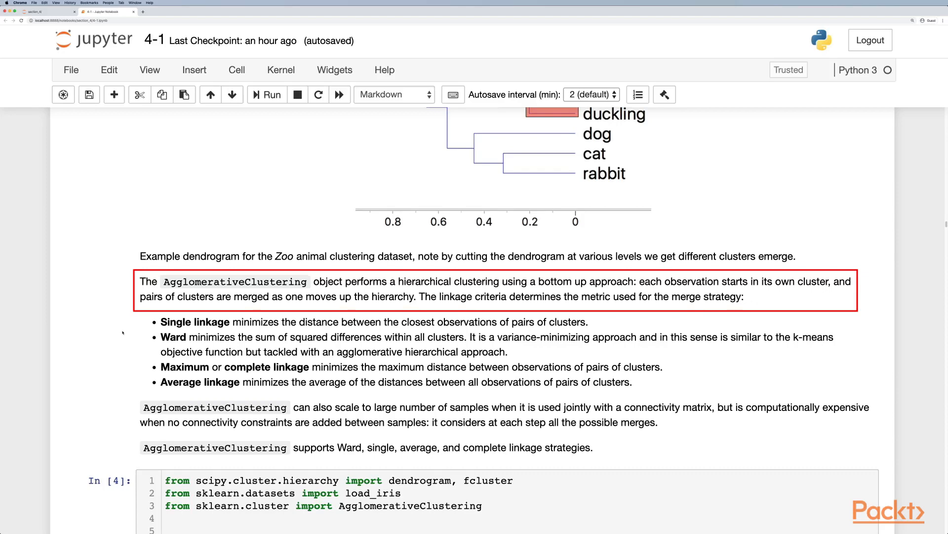
{"action": "scroll", "scroll_direction": "down", "scroll_amount": 3}
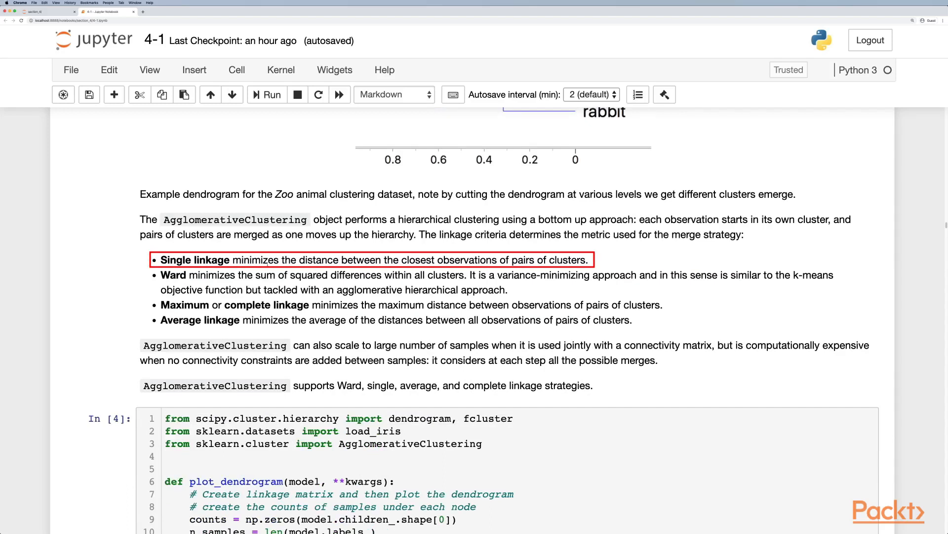
{"action": "left_click", "coordinate": [372, 260]}
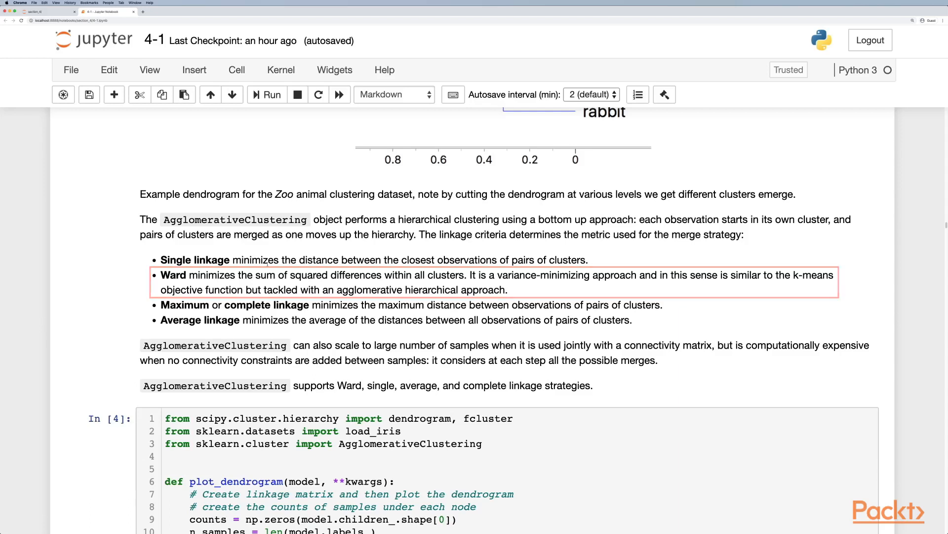
{"action": "scroll", "scroll_direction": "down", "scroll_amount": 3}
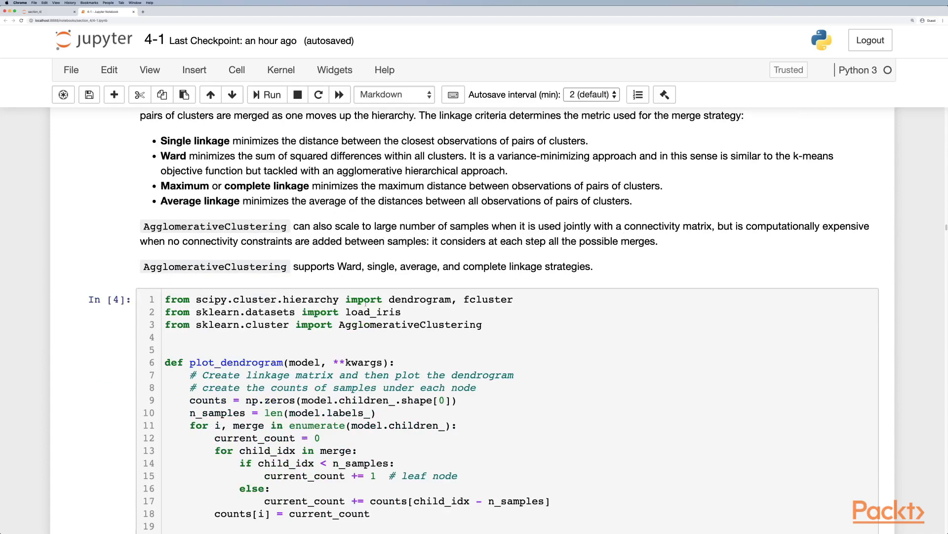
{"action": "scroll", "scroll_direction": "down", "scroll_amount": 3}
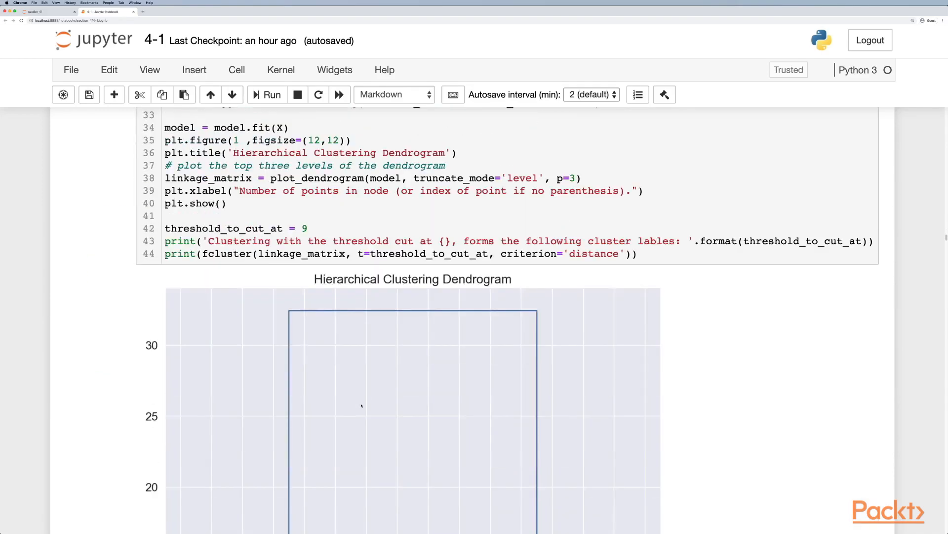
{"action": "scroll", "scroll_direction": "up", "scroll_amount": 3}
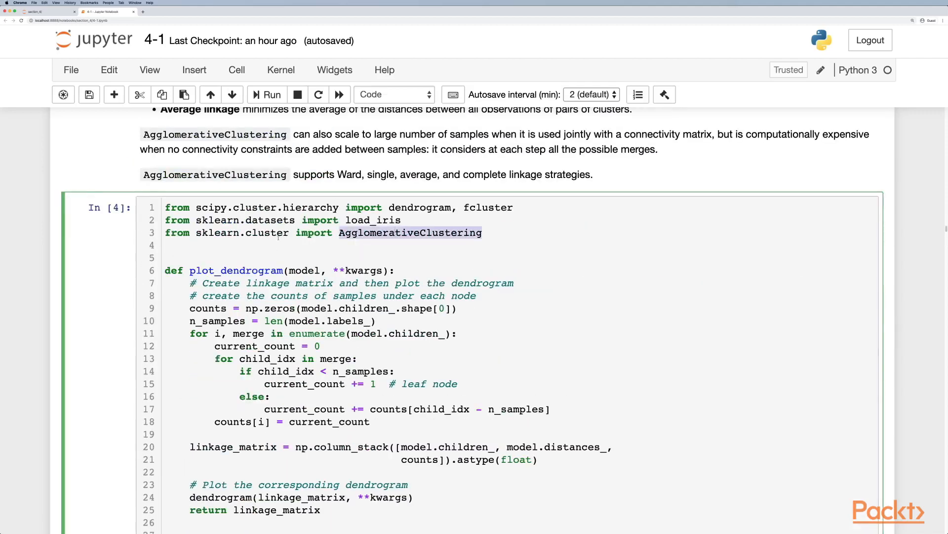
{"action": "left_click", "coordinate": [220, 207]}
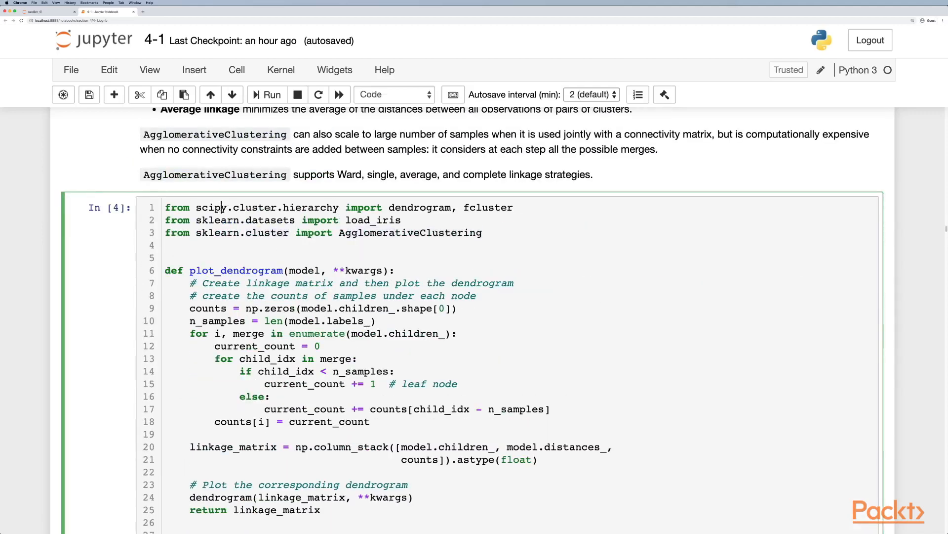
{"action": "double_click", "coordinate": [419, 207]}
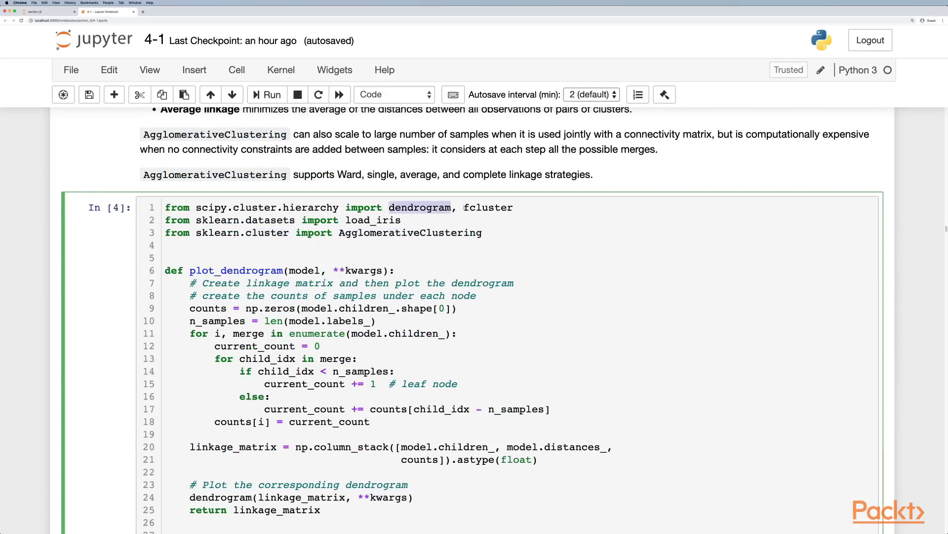
{"action": "scroll", "scroll_direction": "down", "scroll_amount": 3}
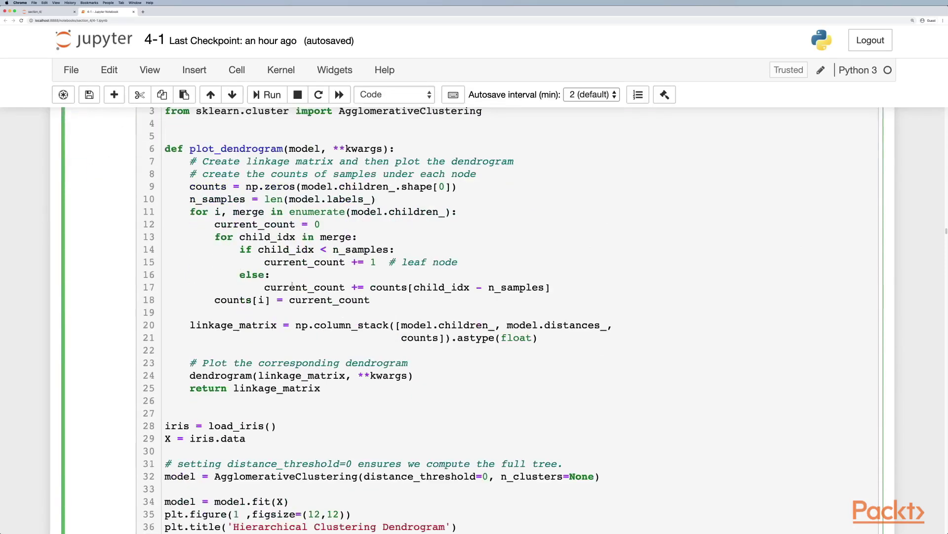
{"action": "scroll", "scroll_direction": "down", "scroll_amount": 3}
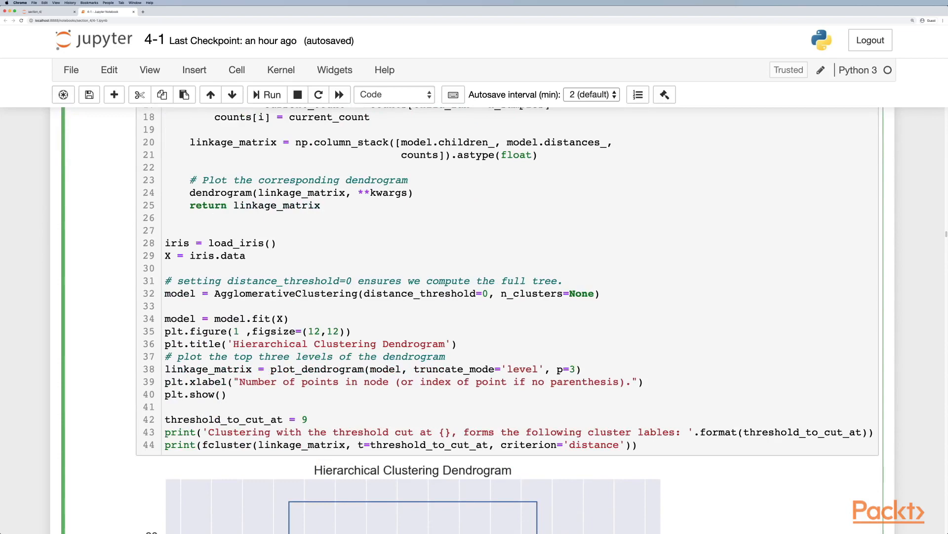
{"action": "double_click", "coordinate": [419, 294]}
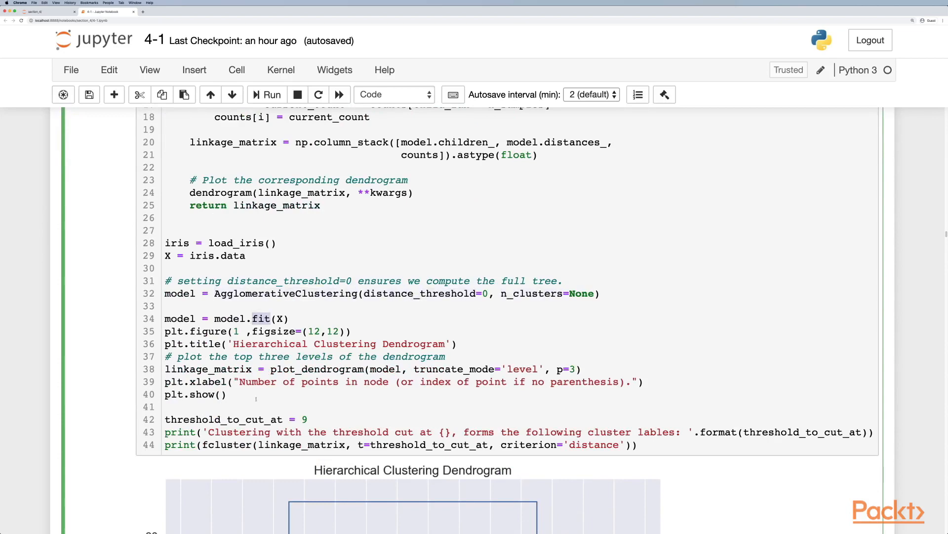
{"action": "scroll", "scroll_direction": "up", "scroll_amount": 3}
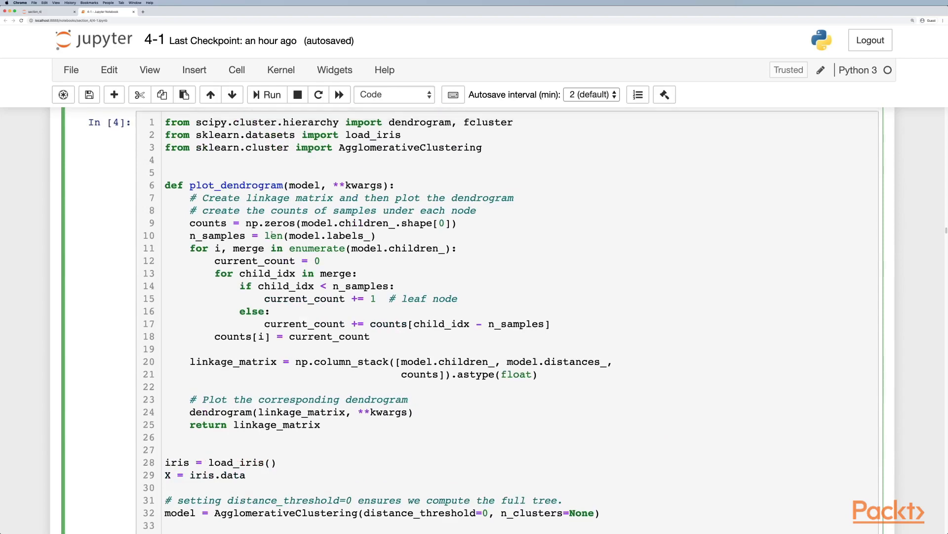
{"action": "double_click", "coordinate": [419, 123]}
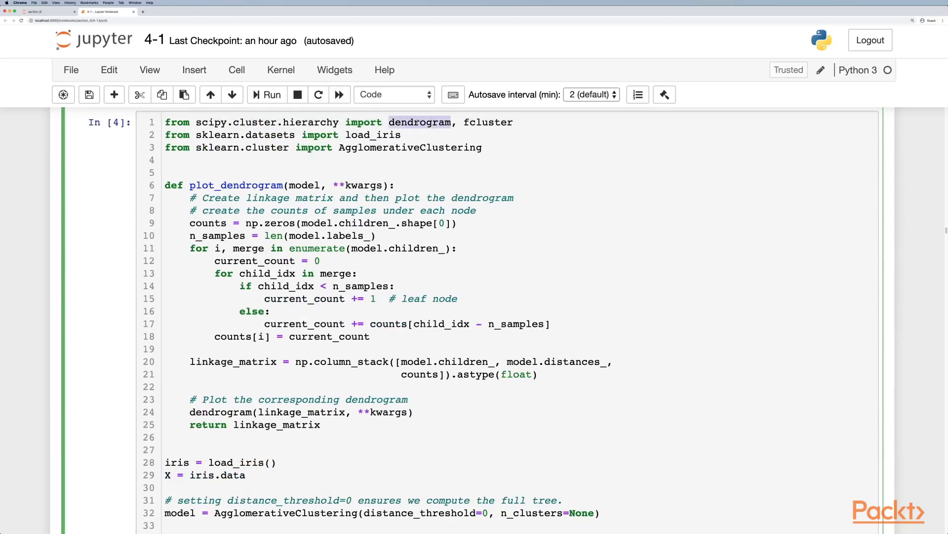
{"action": "scroll", "scroll_direction": "down", "scroll_amount": 3}
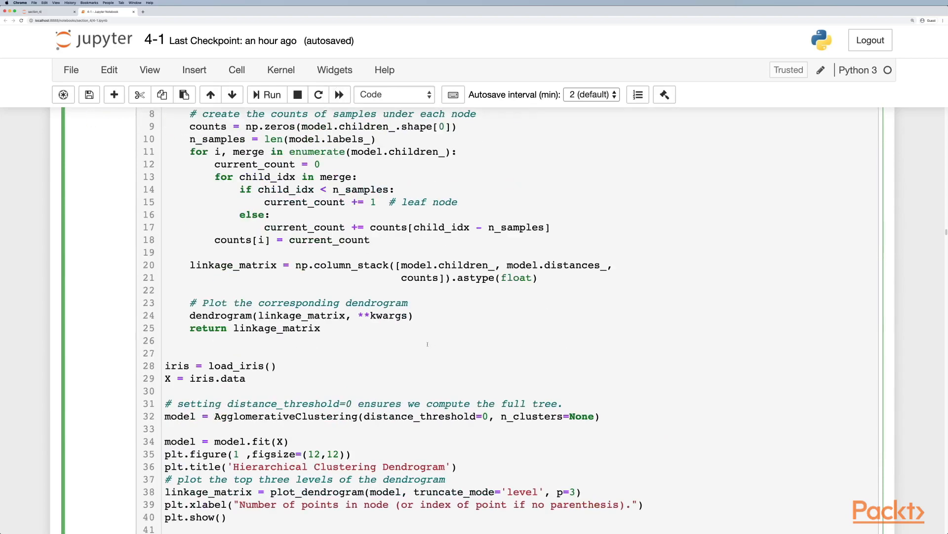
{"action": "left_click", "coordinate": [271, 95]}
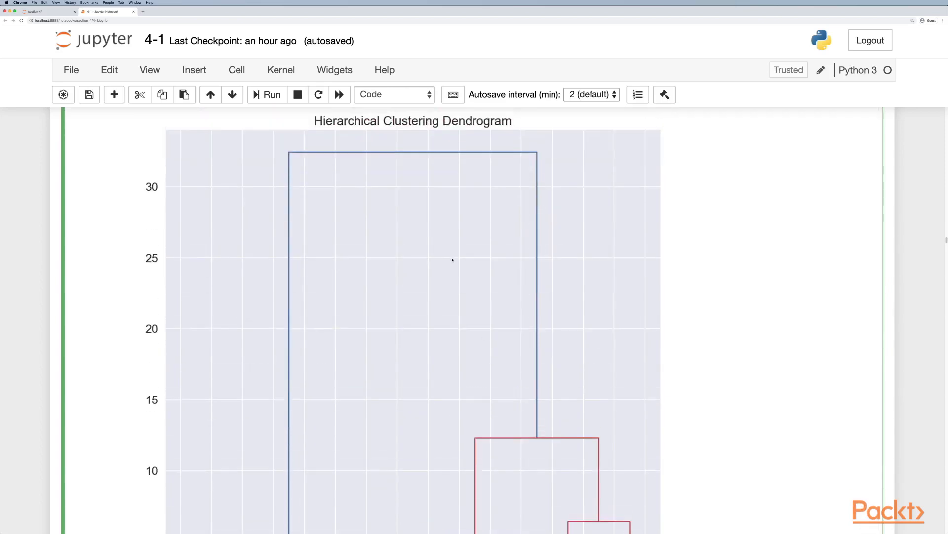
{"action": "scroll", "scroll_direction": "down", "scroll_amount": 3}
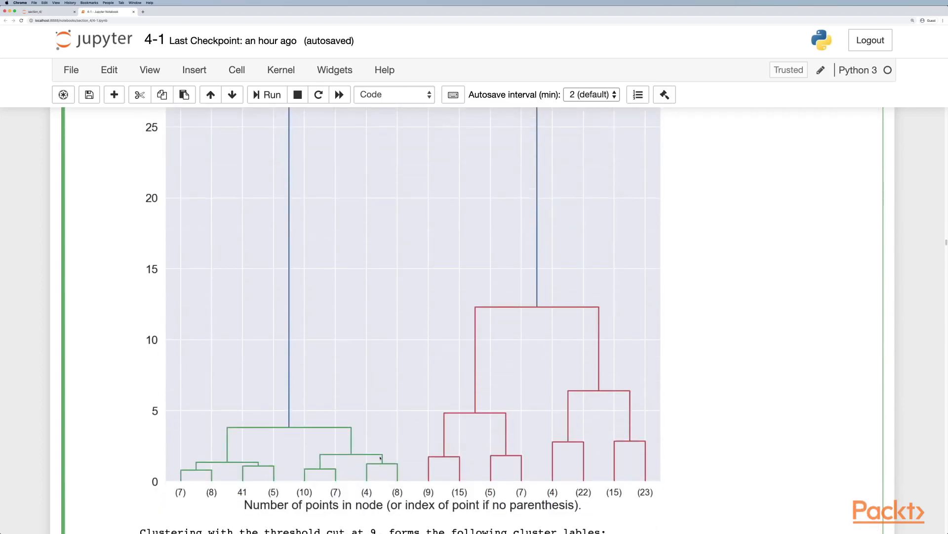
{"action": "scroll", "scroll_direction": "down", "scroll_amount": 3}
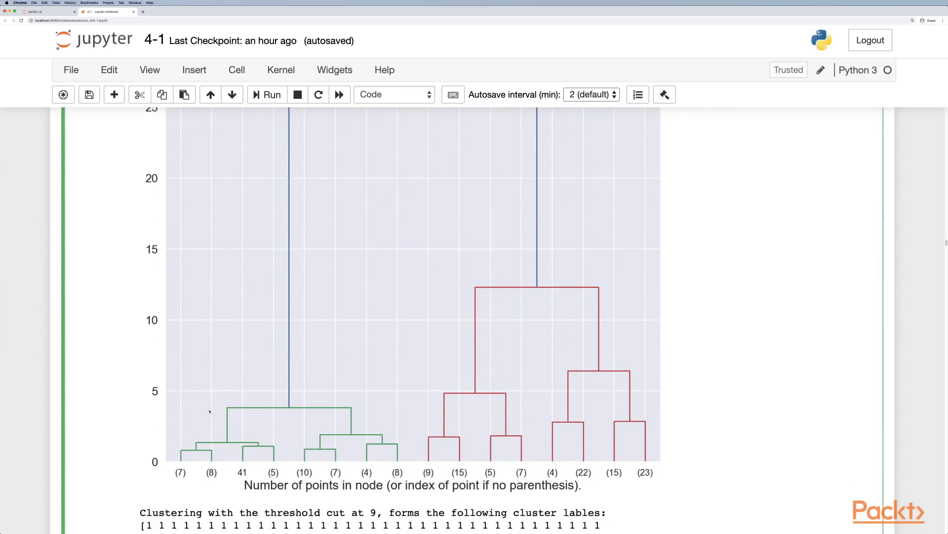
{"action": "mouse_move", "coordinate": [705, 362]}
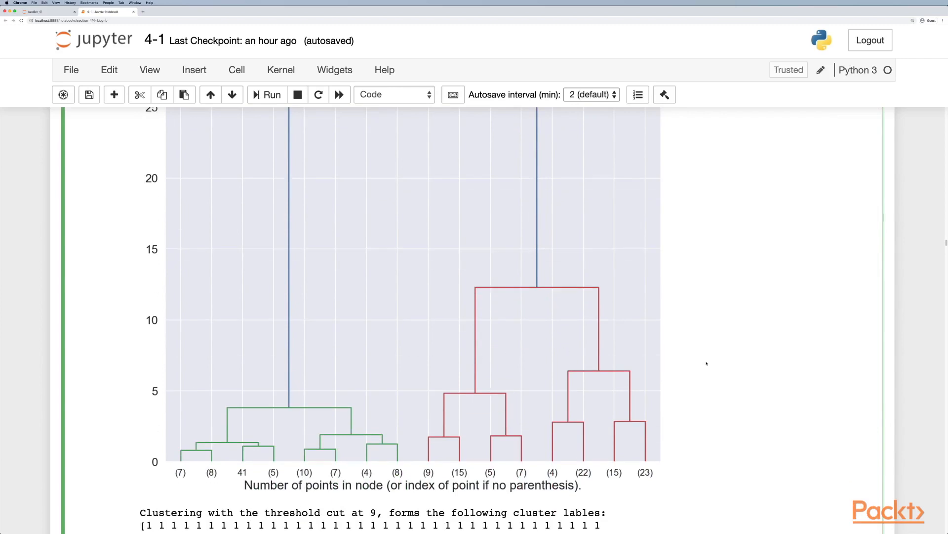
{"action": "scroll", "scroll_direction": "down", "scroll_amount": 3}
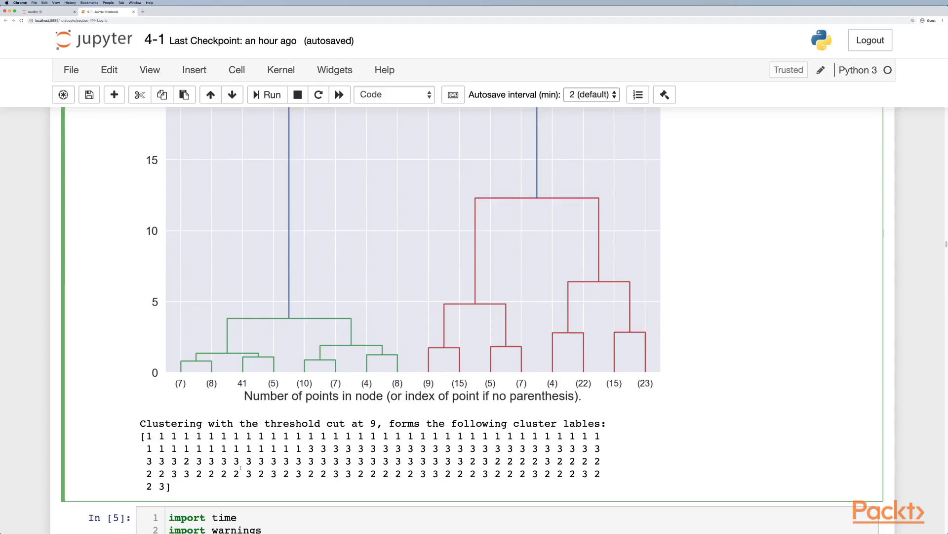
{"action": "scroll", "scroll_direction": "up", "scroll_amount": 3}
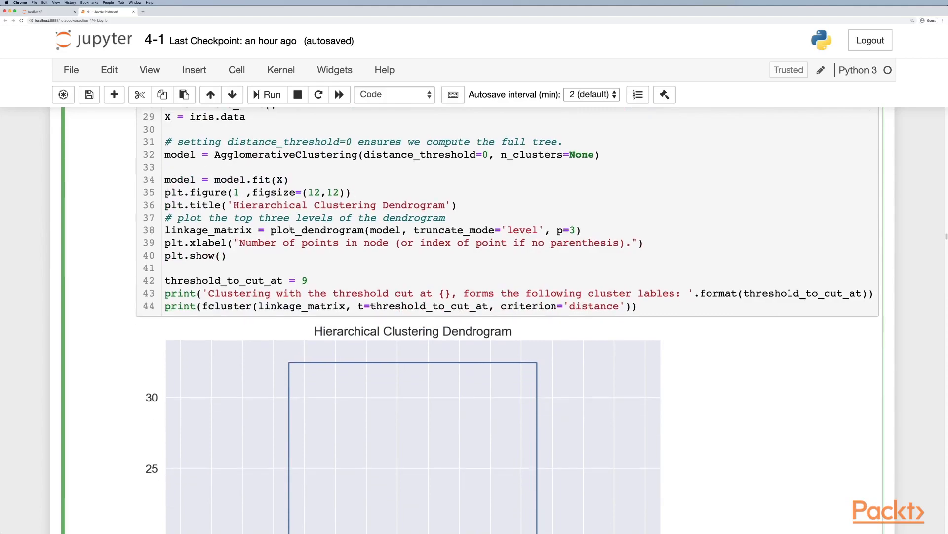
{"action": "scroll", "scroll_direction": "down", "scroll_amount": 3}
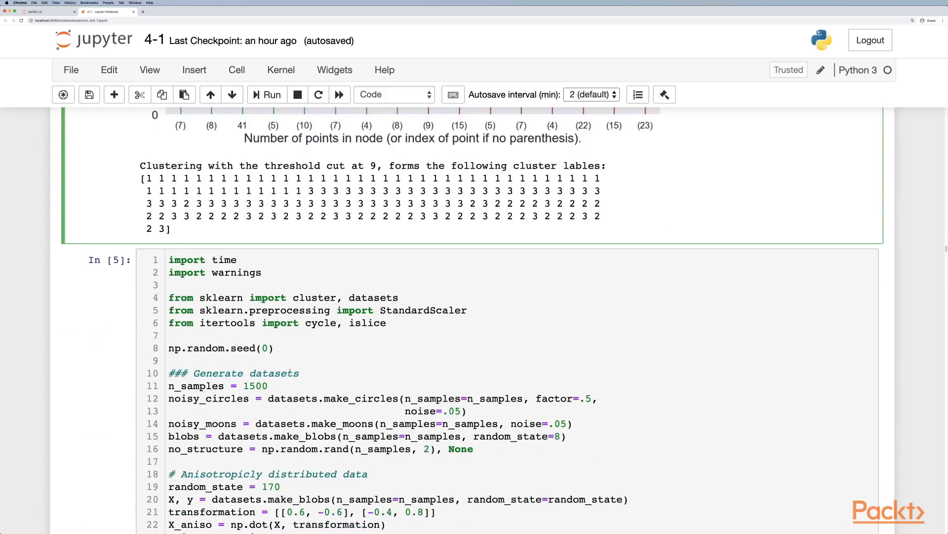
{"action": "scroll", "scroll_direction": "down", "scroll_amount": 3}
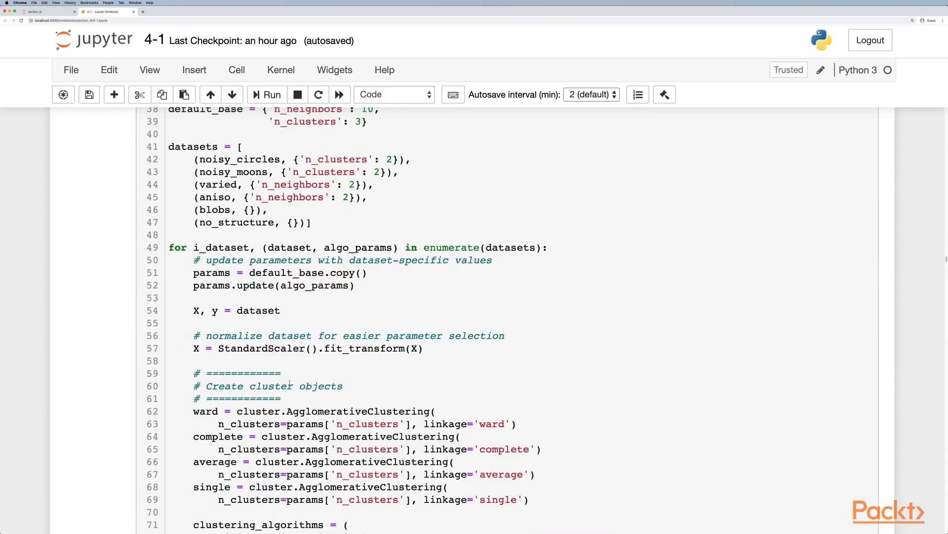
{"action": "scroll", "scroll_direction": "down", "scroll_amount": 3}
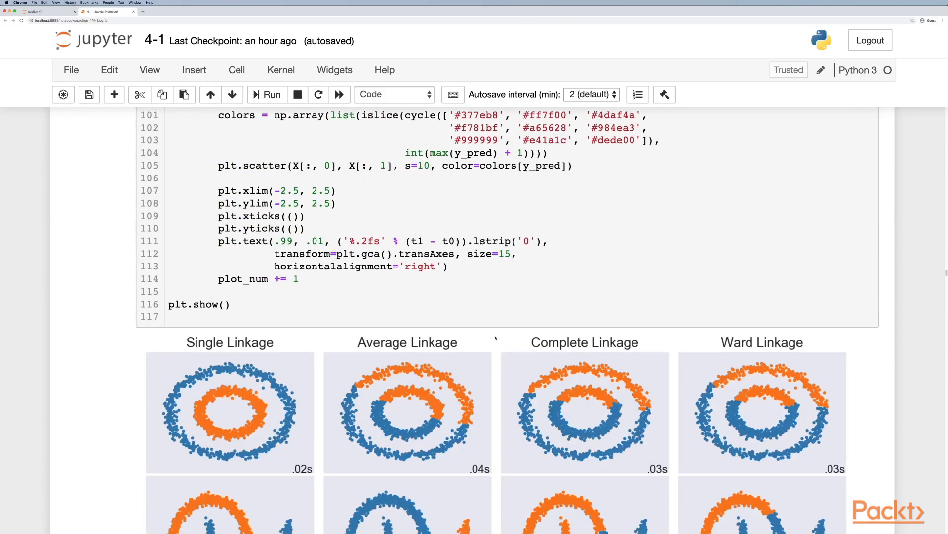
{"action": "scroll", "scroll_direction": "down", "scroll_amount": 3}
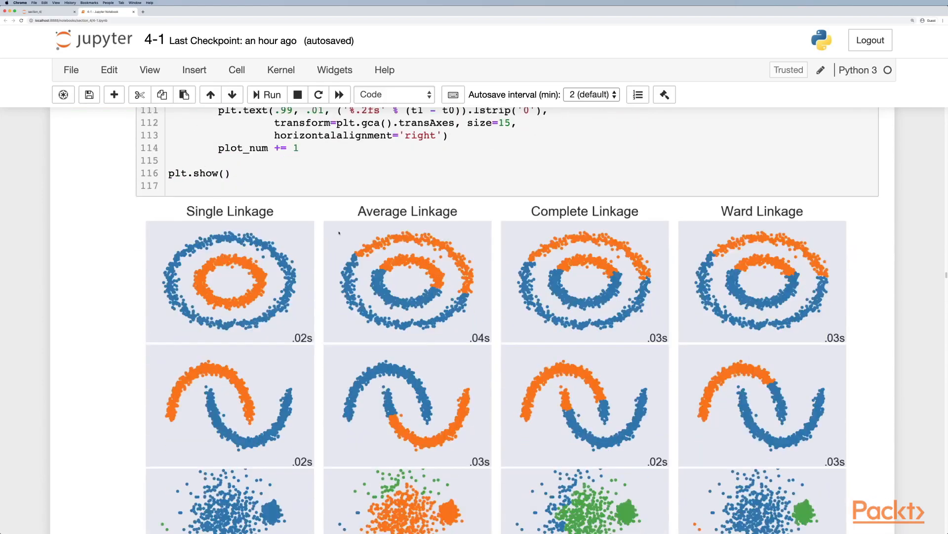
{"action": "scroll", "scroll_direction": "down", "scroll_amount": 3}
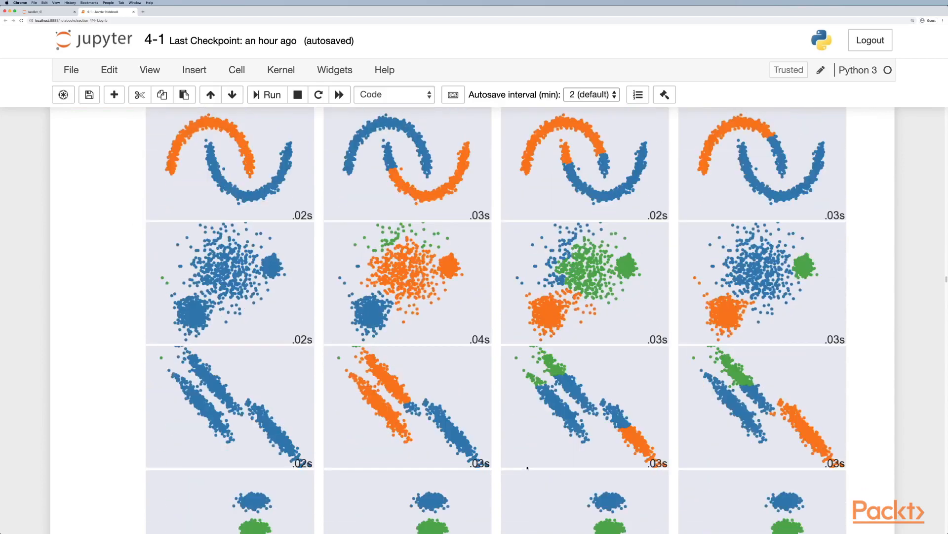
{"action": "scroll", "scroll_direction": "up", "scroll_amount": 3}
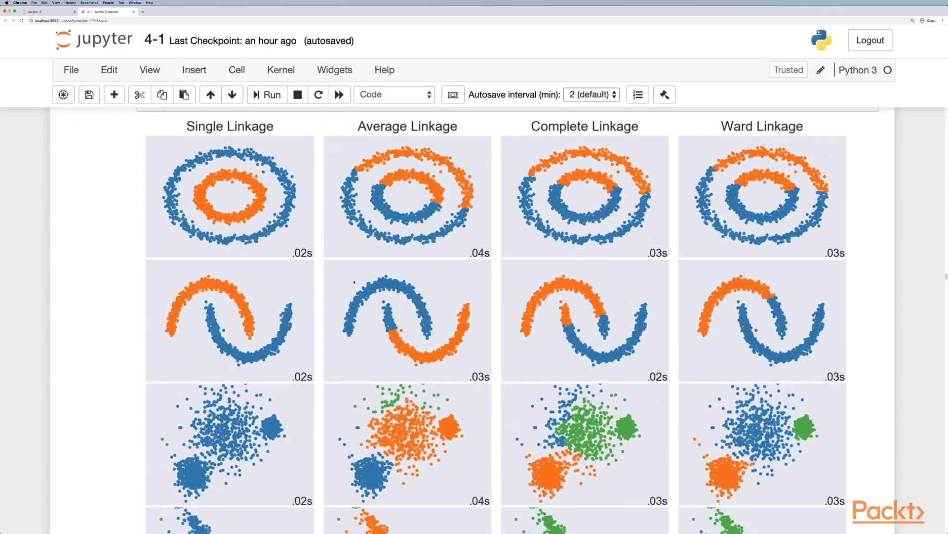
{"action": "mouse_move", "coordinate": [239, 258]}
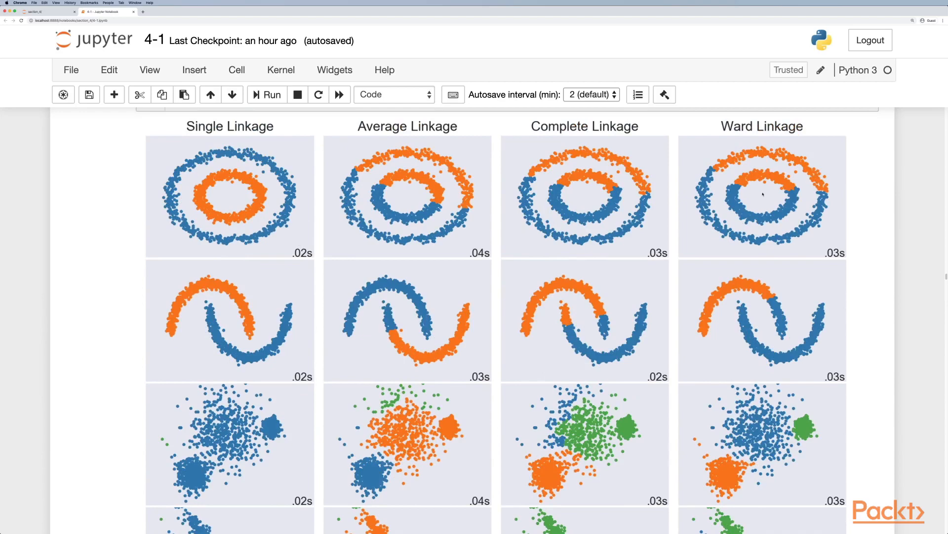
{"action": "mouse_move", "coordinate": [263, 313]}
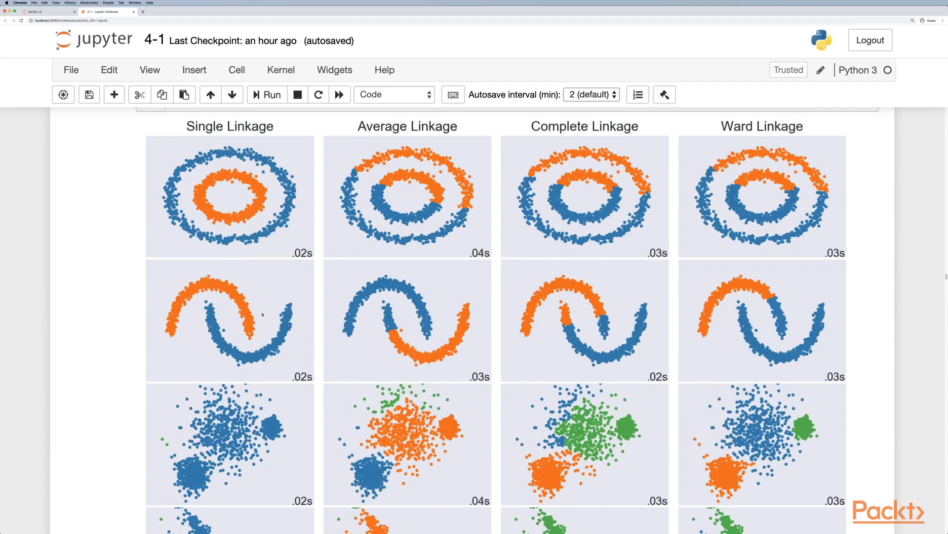
{"action": "scroll", "scroll_direction": "down", "scroll_amount": 3}
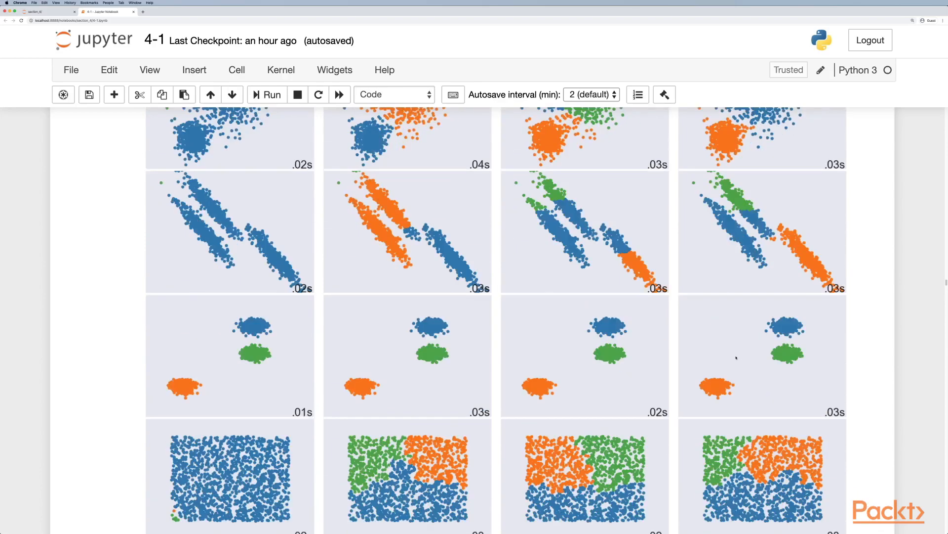
{"action": "scroll", "scroll_direction": "down", "scroll_amount": 3}
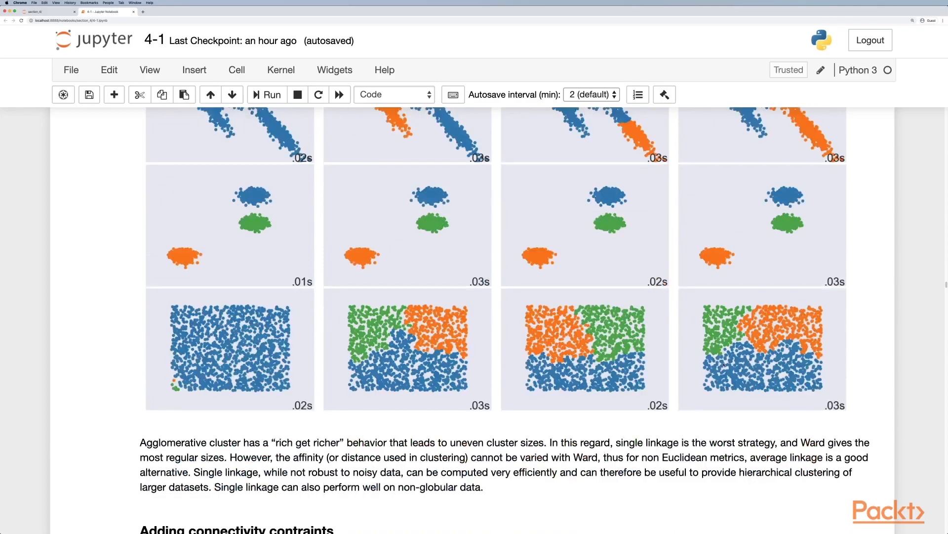
{"action": "scroll", "scroll_direction": "down", "scroll_amount": 3}
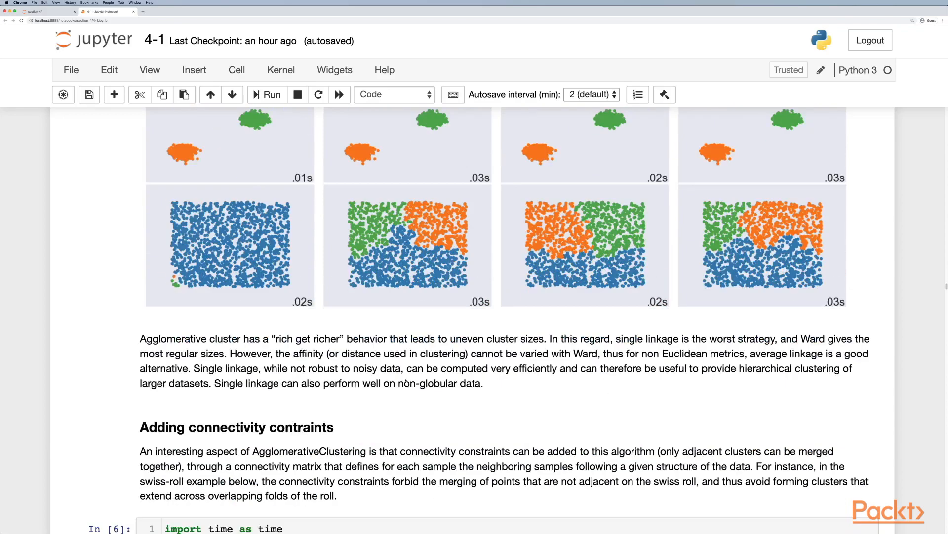
{"action": "scroll", "scroll_direction": "down", "scroll_amount": 3}
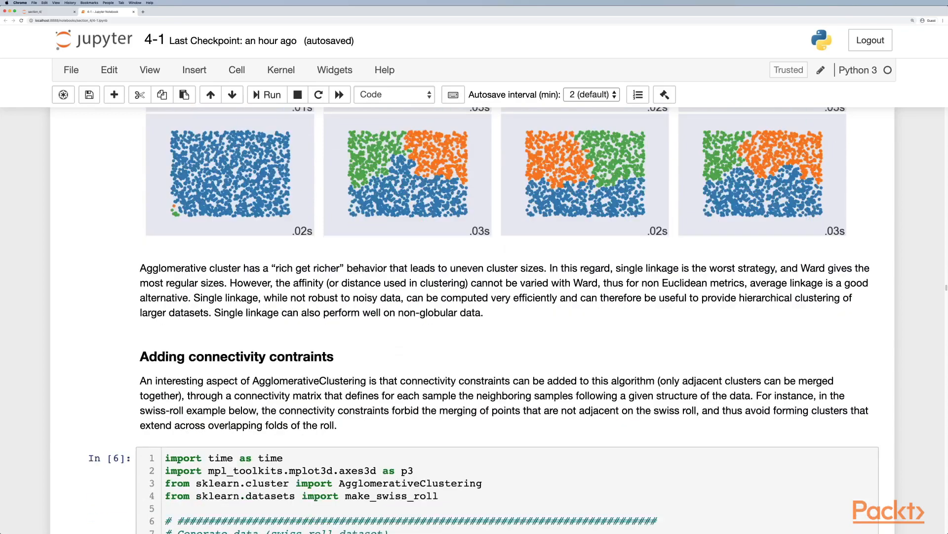
{"action": "scroll", "scroll_direction": "down", "scroll_amount": 3}
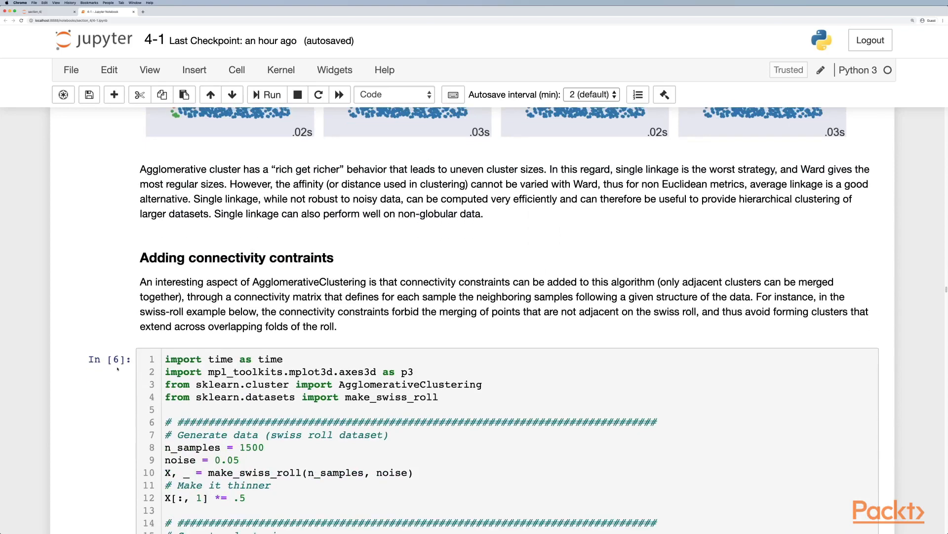
{"action": "scroll", "scroll_direction": "down", "scroll_amount": 3}
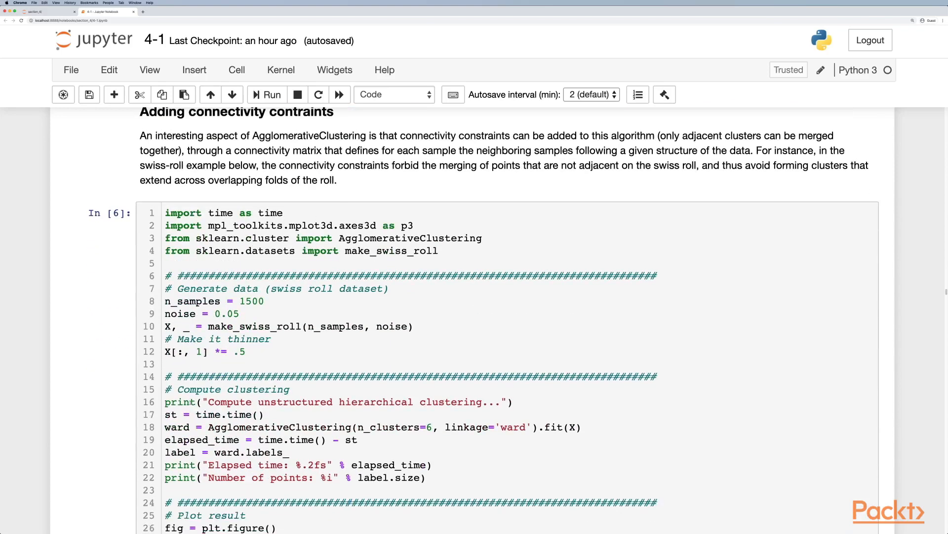
{"action": "scroll", "scroll_direction": "up", "scroll_amount": 3}
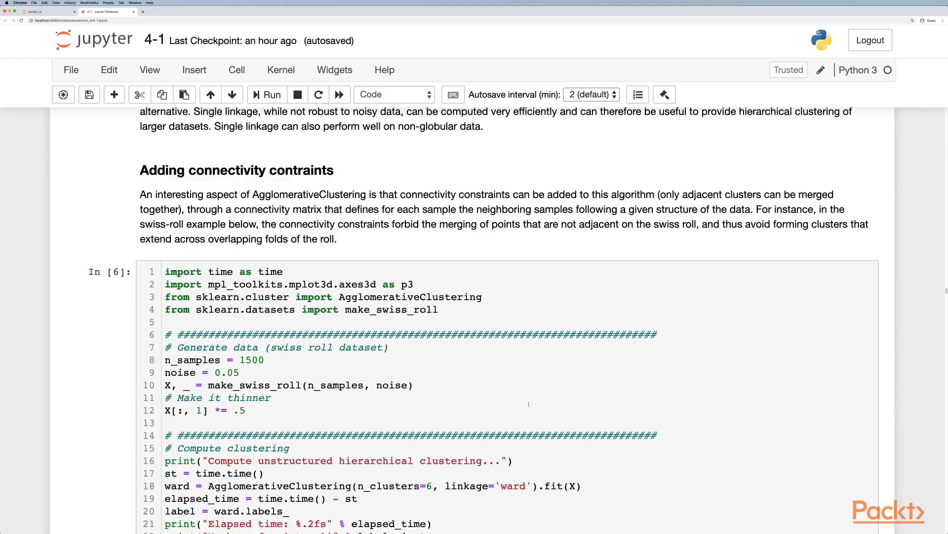
{"action": "scroll", "scroll_direction": "down", "scroll_amount": 3}
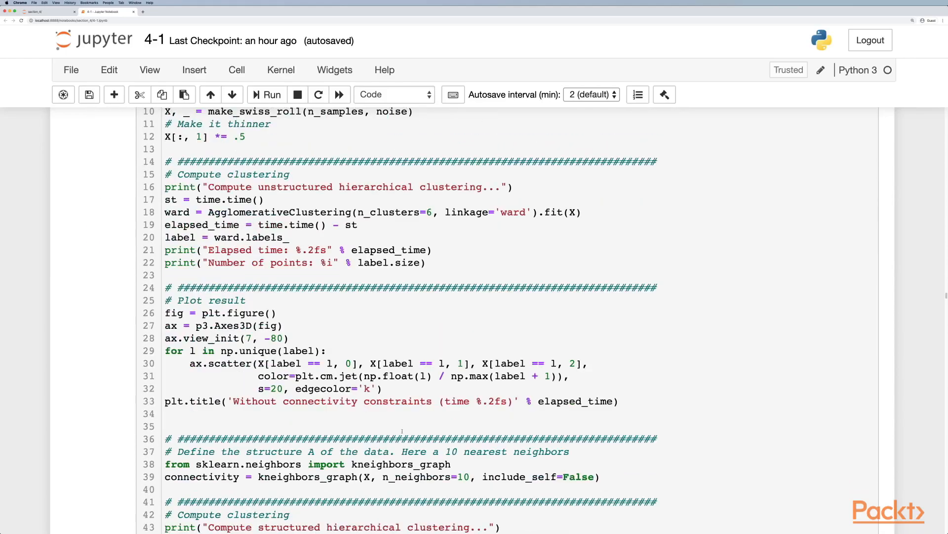
{"action": "scroll", "scroll_direction": "down", "scroll_amount": 3}
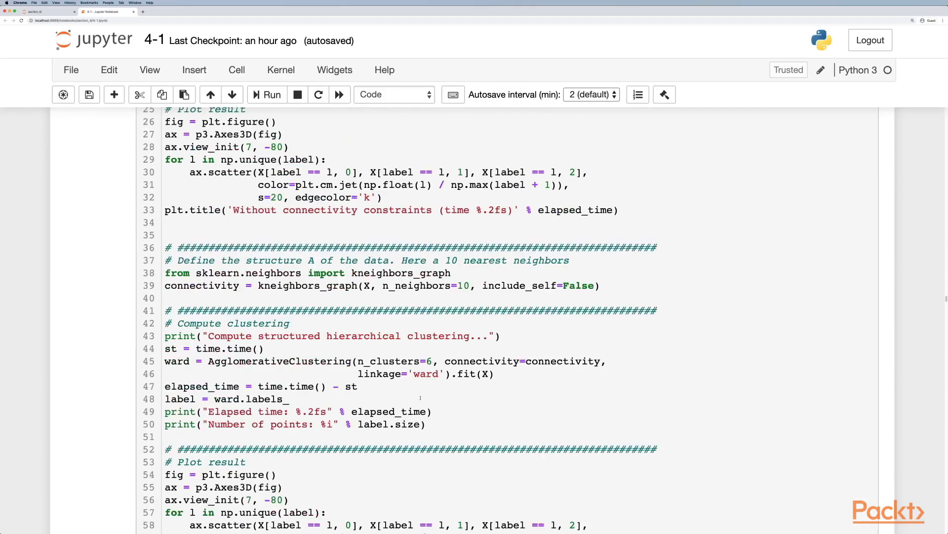
{"action": "scroll", "scroll_direction": "up", "scroll_amount": 3}
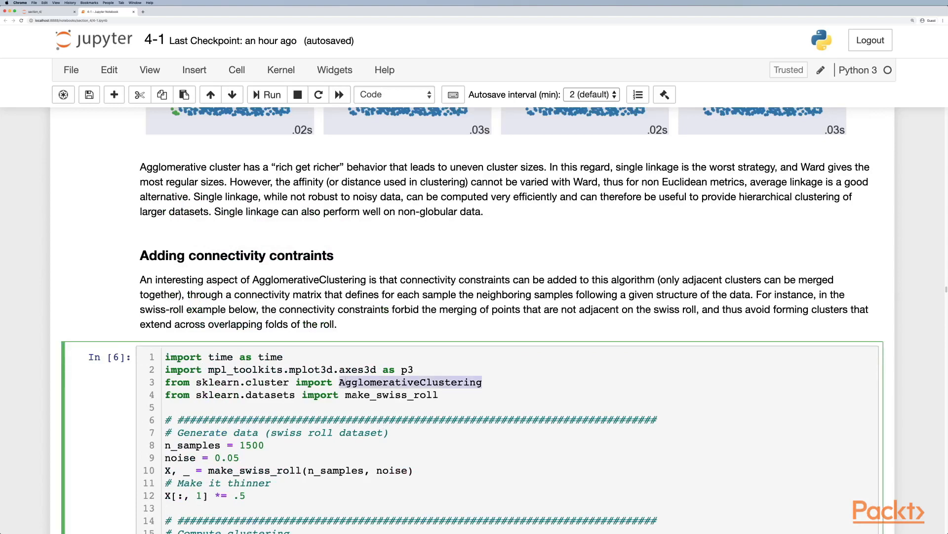
{"action": "scroll", "scroll_direction": "down", "scroll_amount": 3}
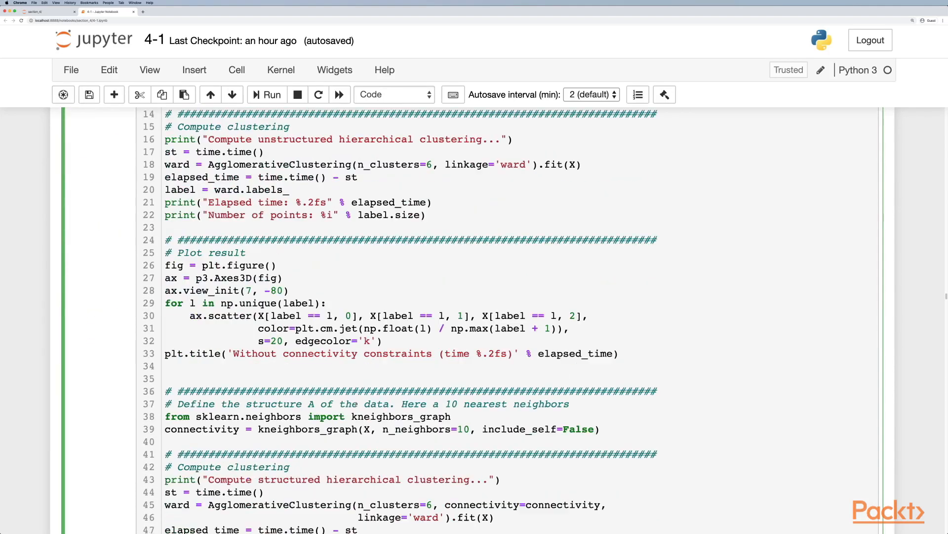
{"action": "scroll", "scroll_direction": "down", "scroll_amount": 3}
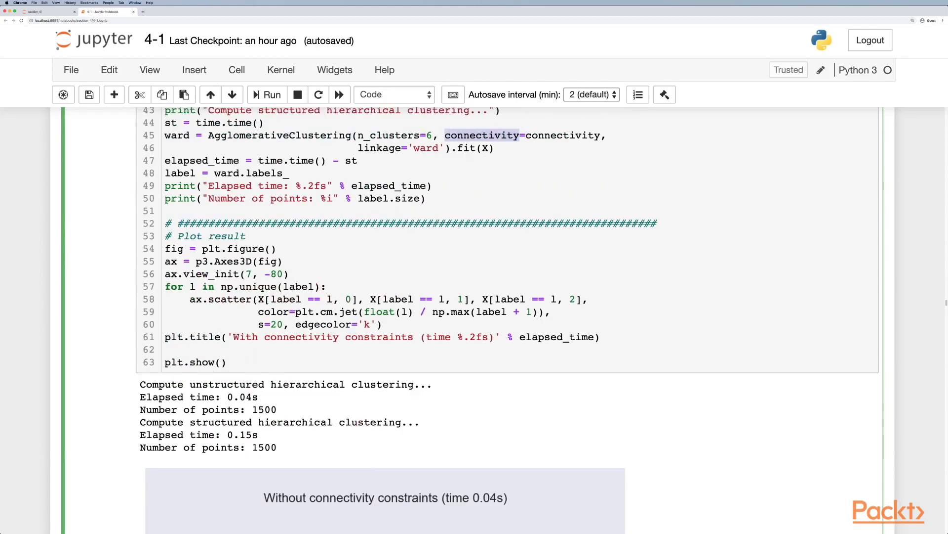
{"action": "scroll", "scroll_direction": "down", "scroll_amount": 3}
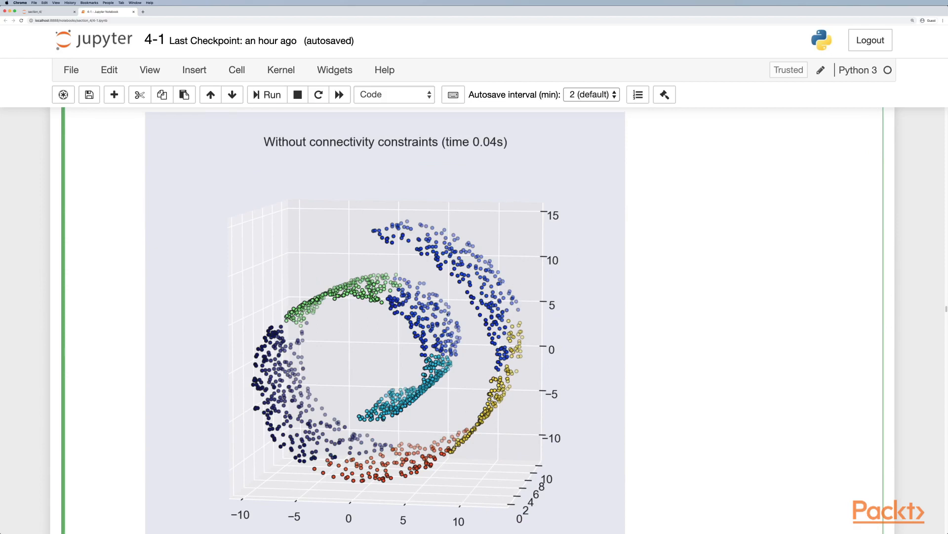
{"action": "mouse_move", "coordinate": [373, 352]}
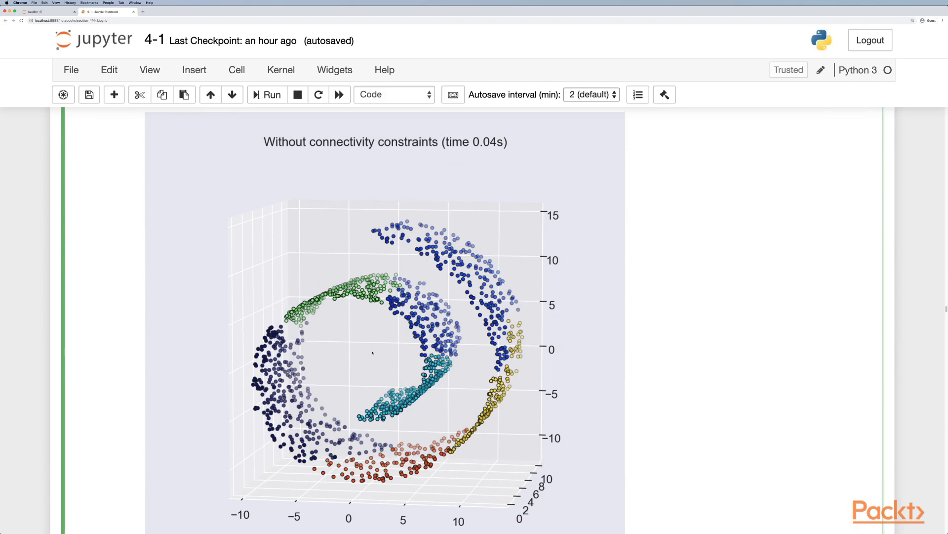
{"action": "scroll", "scroll_direction": "down", "scroll_amount": 3}
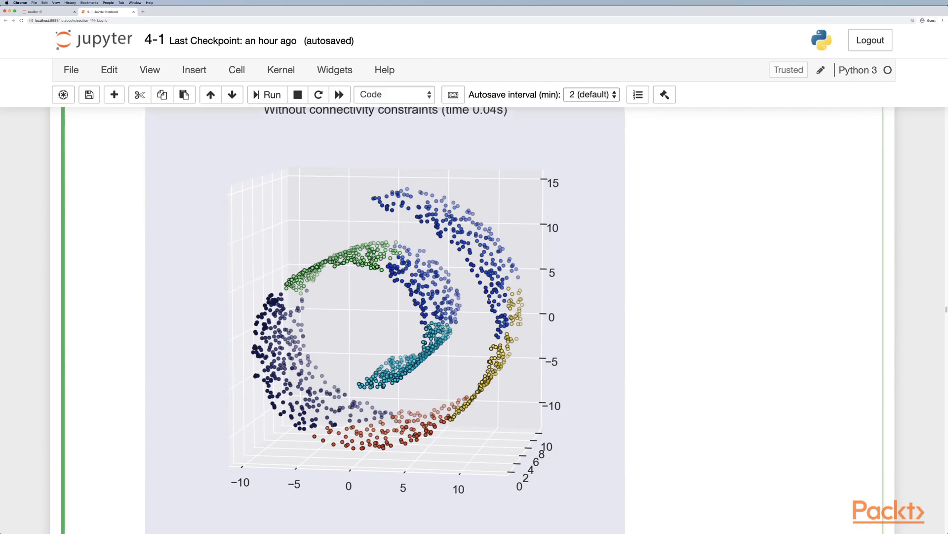
{"action": "scroll", "scroll_direction": "down", "scroll_amount": 3}
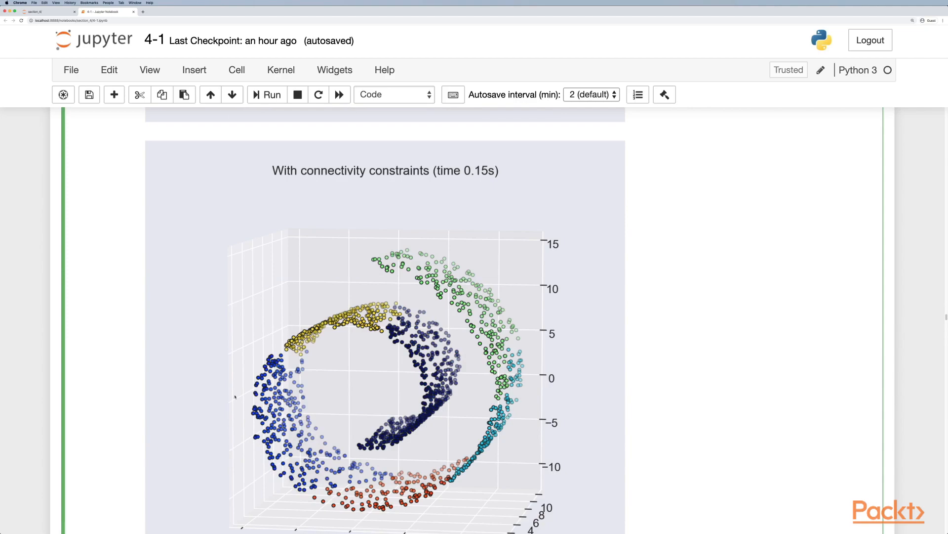
{"action": "mouse_move", "coordinate": [400, 188]}
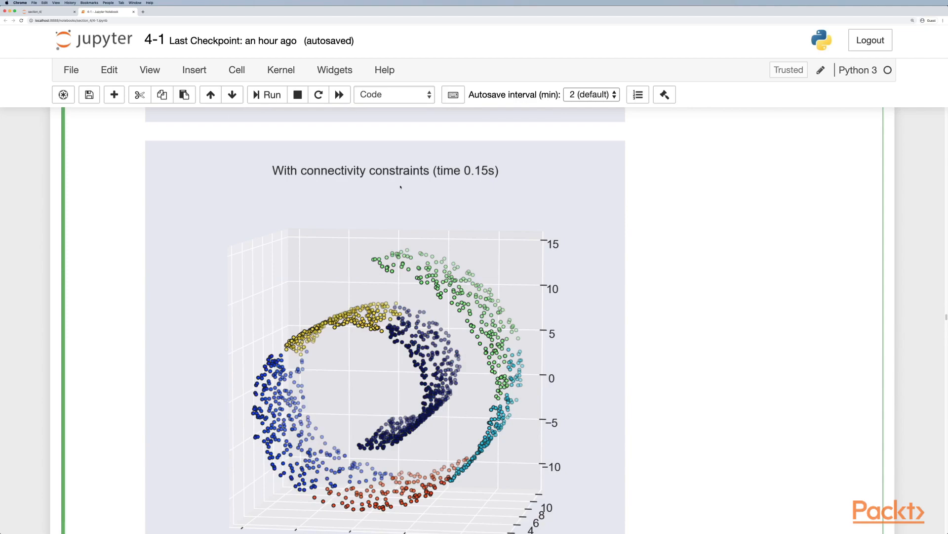